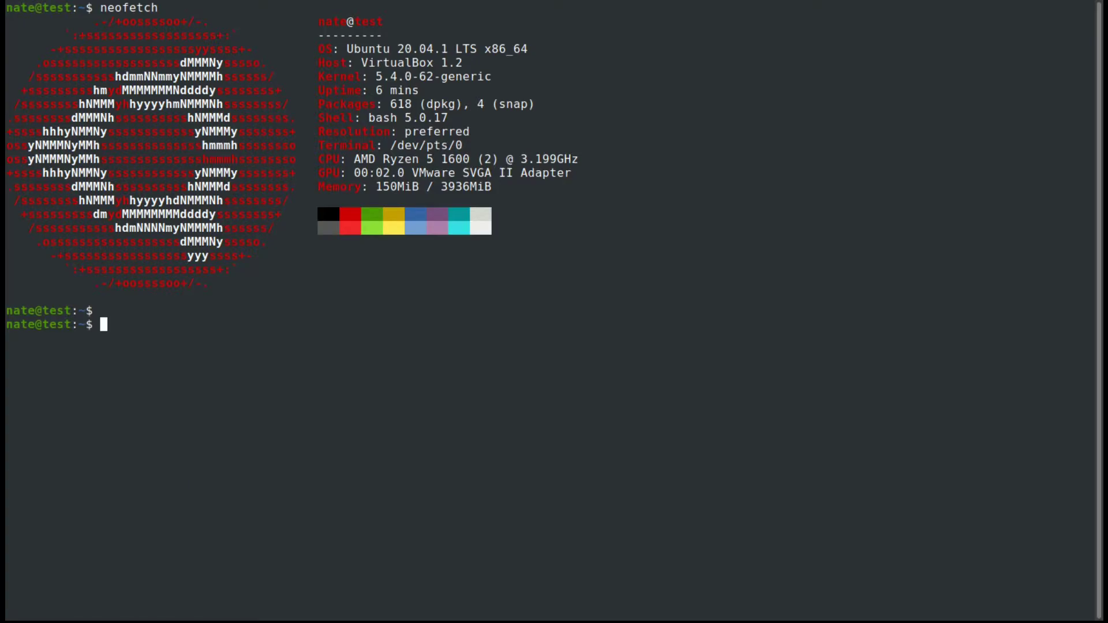
# Step: Inspect processes in htop, quit it, then show memory and swap totals with free -h
pyautogui.press('Return')
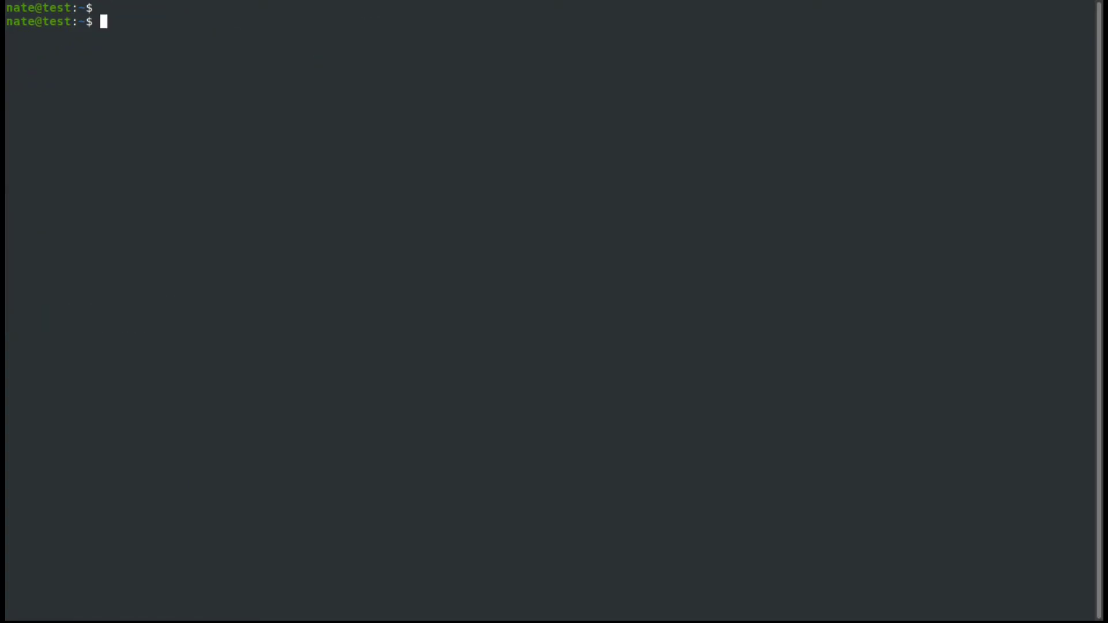
pyautogui.write('htop')
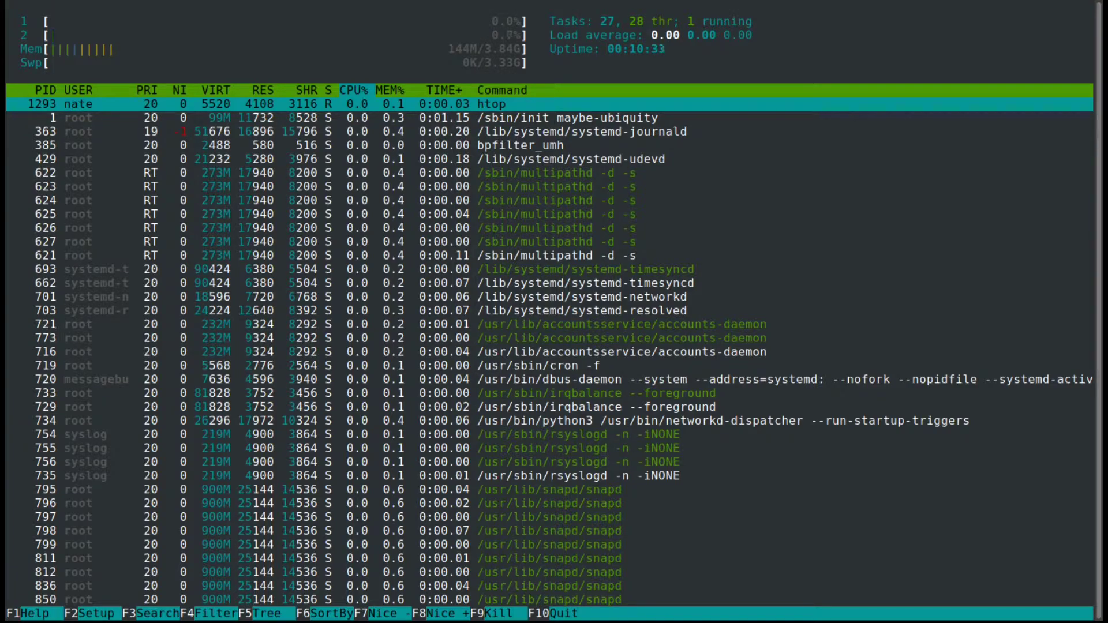
pyautogui.press('q')
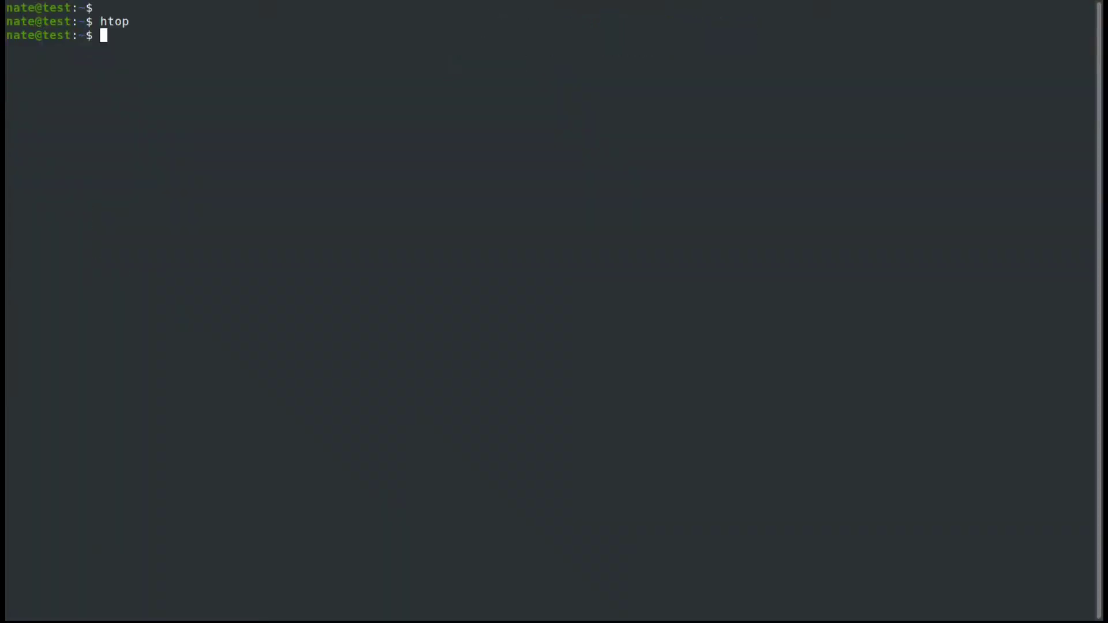
pyautogui.write('free')
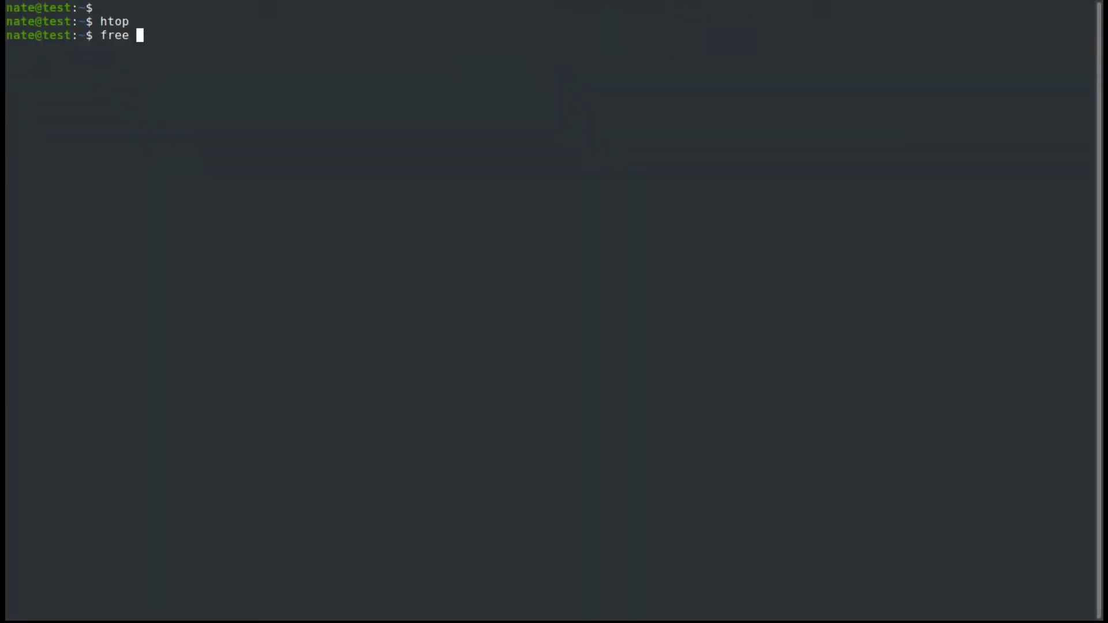
pyautogui.write('-h')
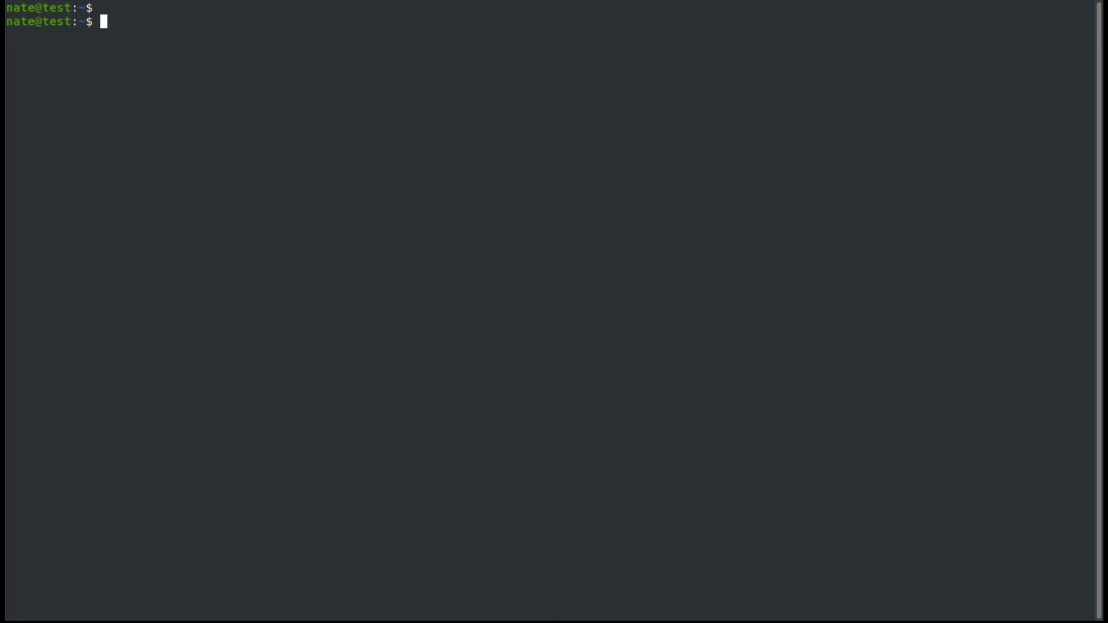
# Step: List the currently active swap areas with swapon --show
pyautogui.write('swap')
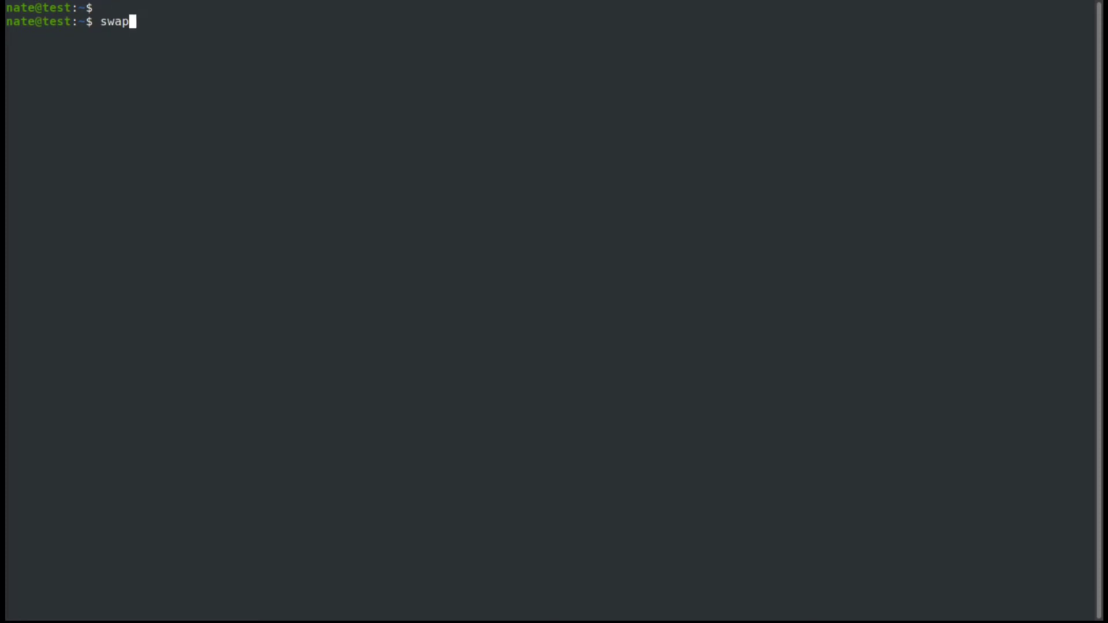
pyautogui.write('on --')
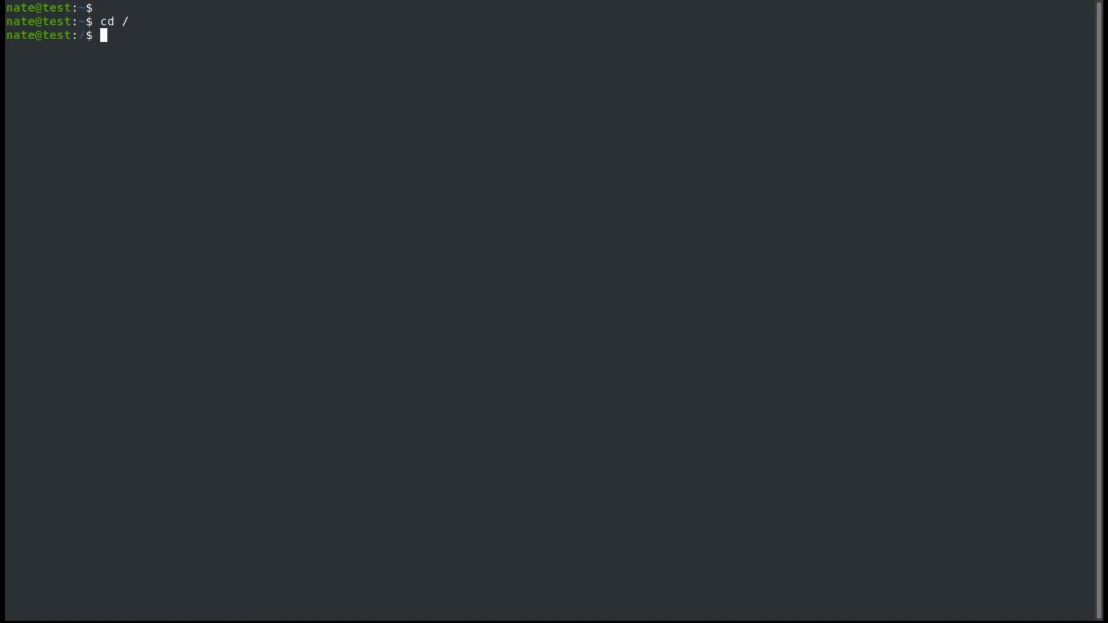
# Step: List the root directory, then write 1024 blocks of 1M zeros from /dev/zero to /swapfile with sudo dd
pyautogui.write('ls')
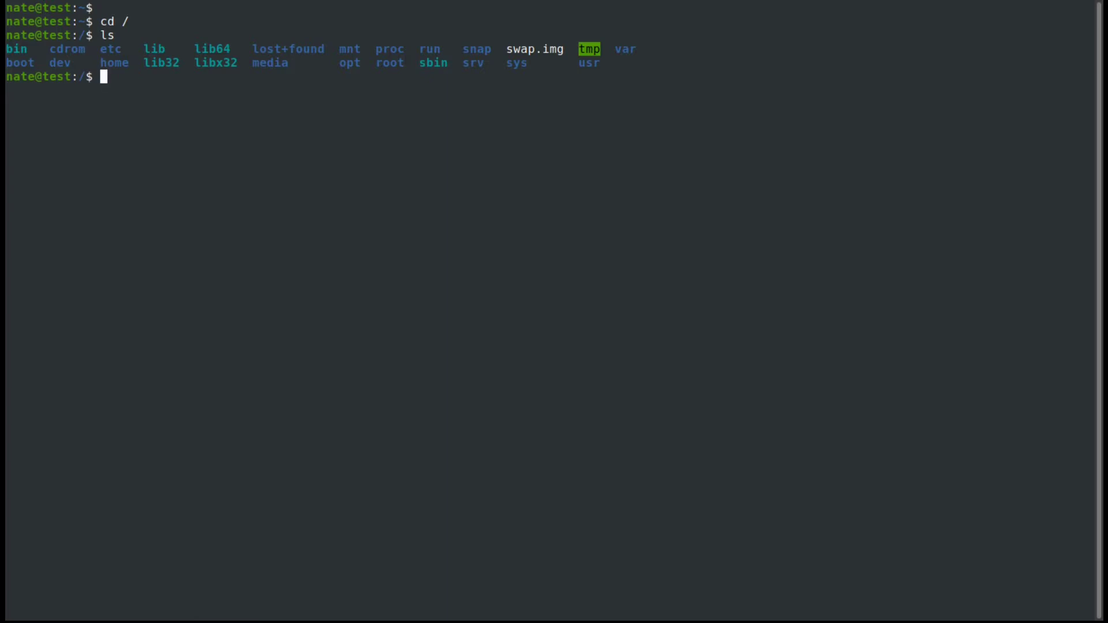
pyautogui.write('sudo')
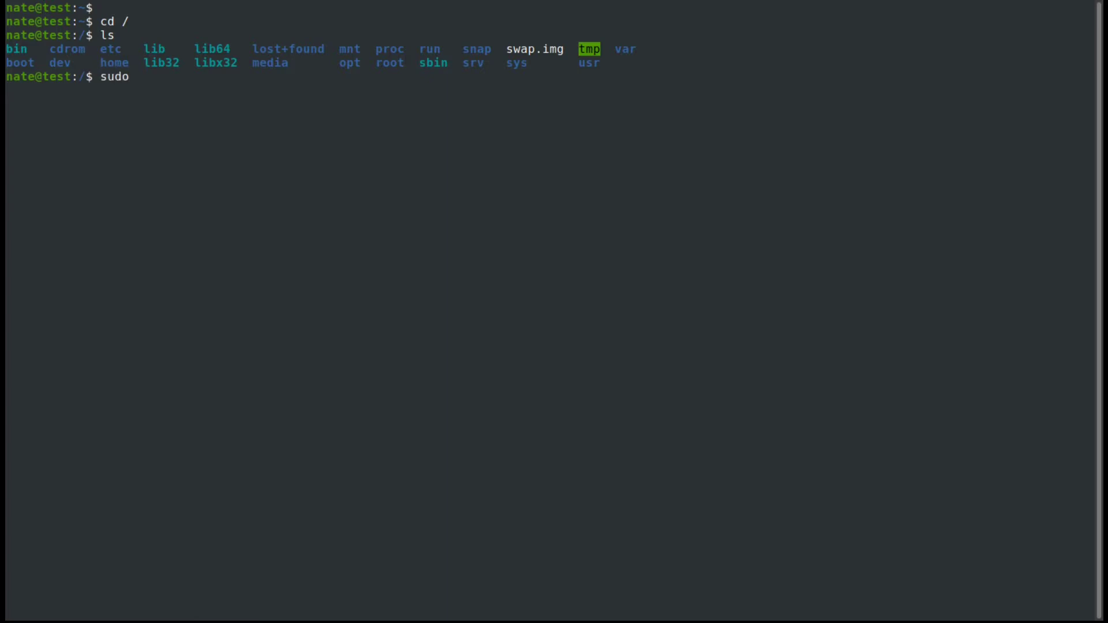
pyautogui.write('dd')
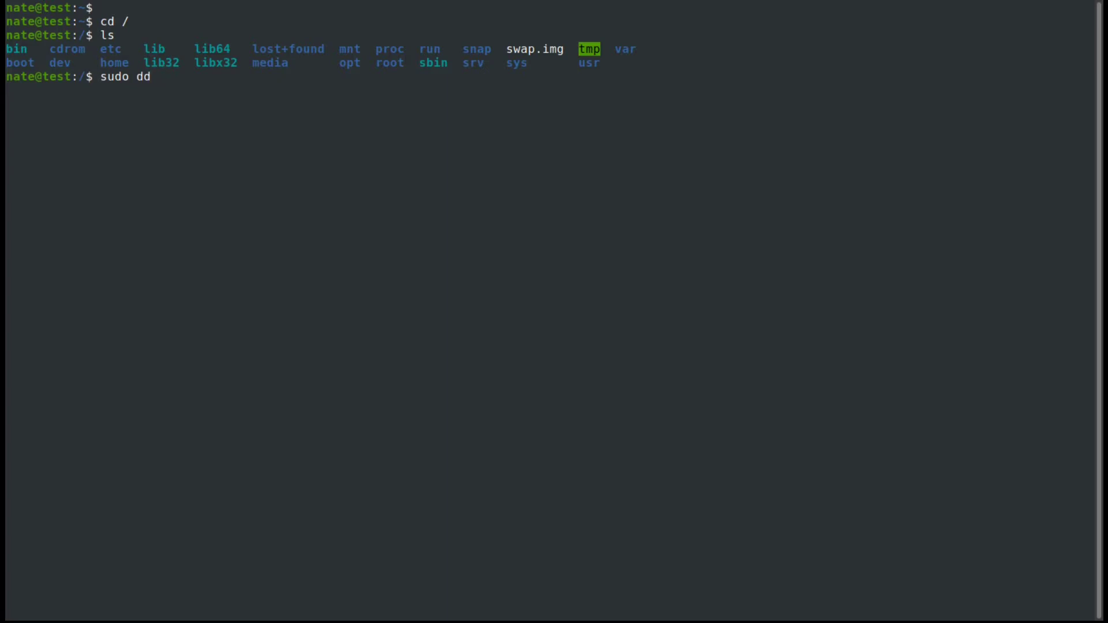
pyautogui.write('if=')
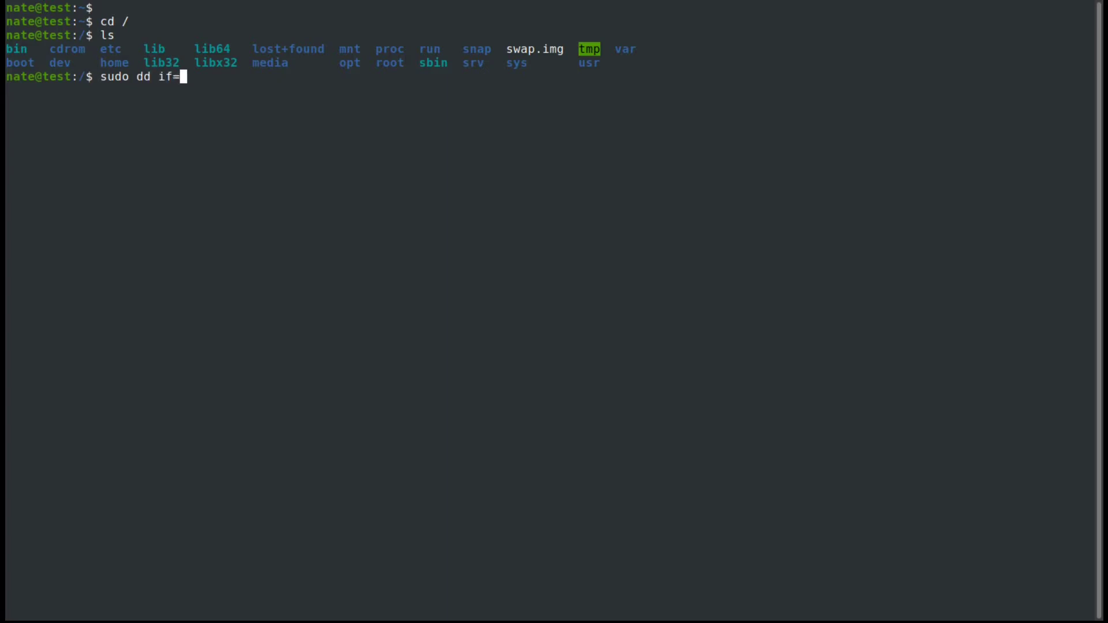
pyautogui.write('/dev/')
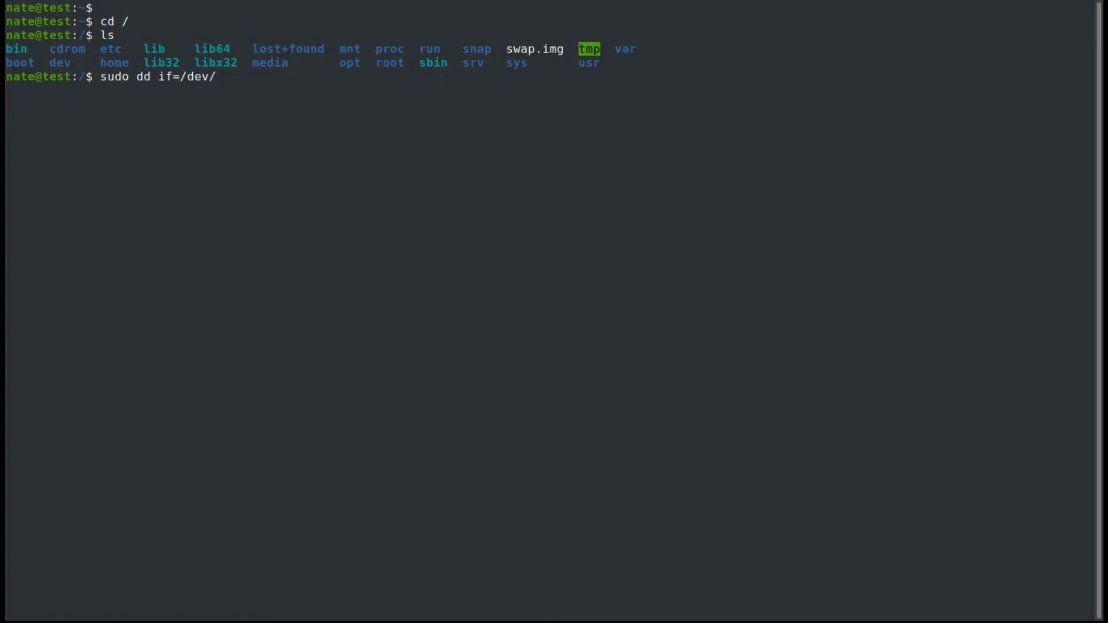
pyautogui.write('zero')
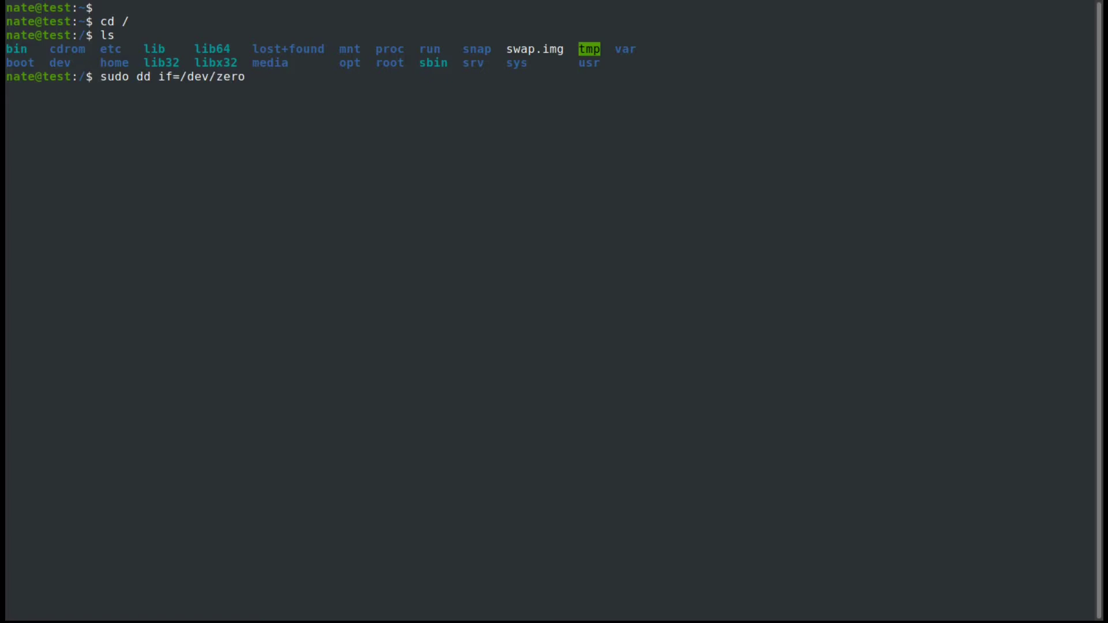
pyautogui.write('of')
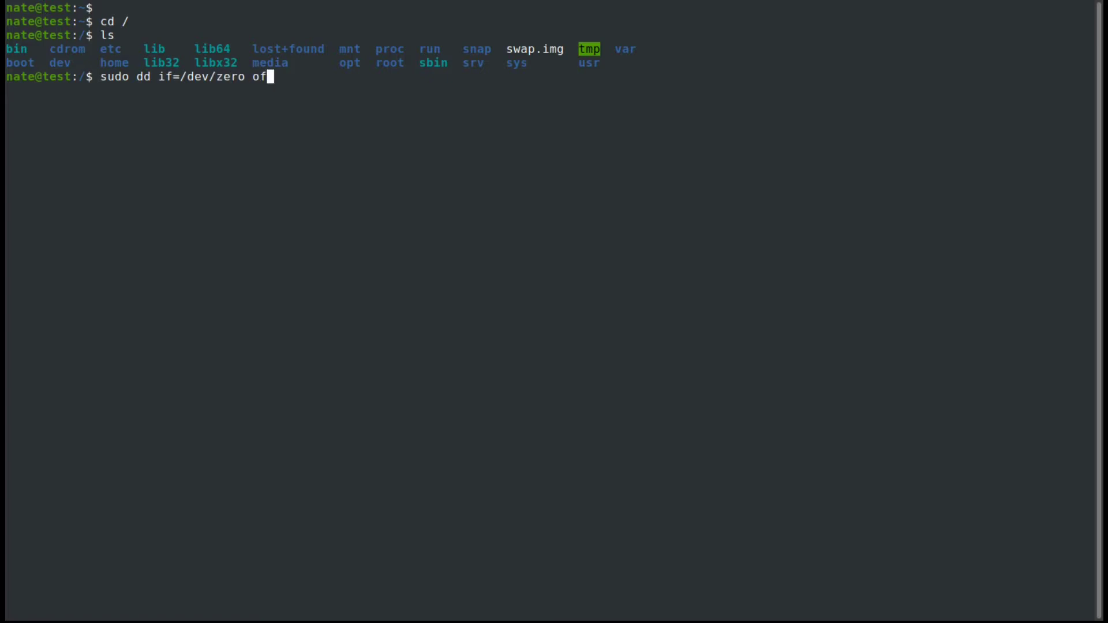
pyautogui.write('=/sw')
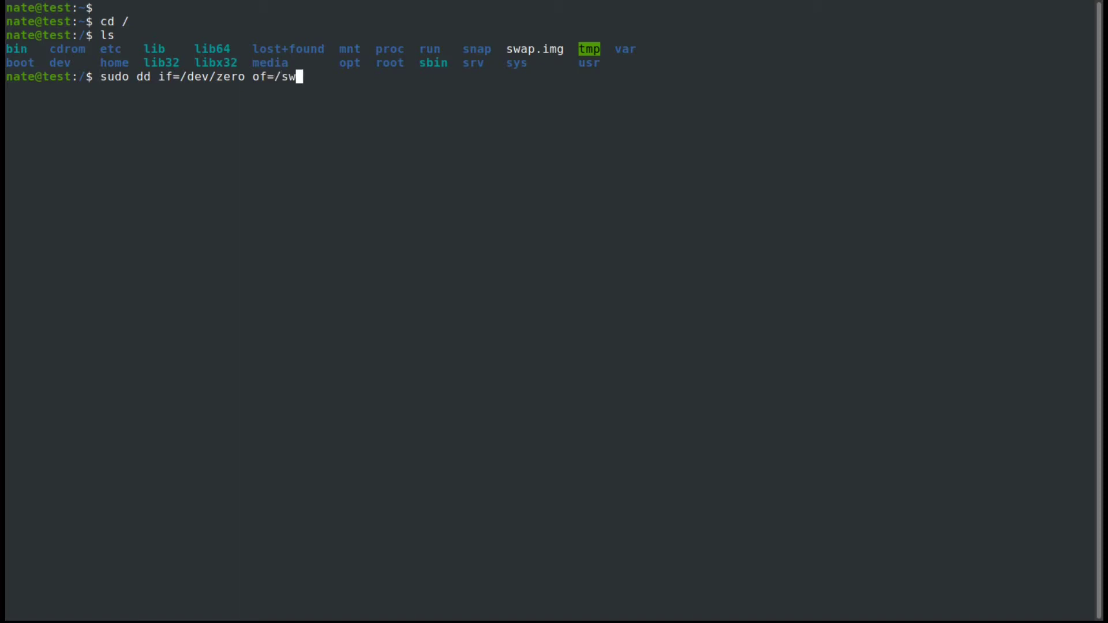
pyautogui.write('apfile')
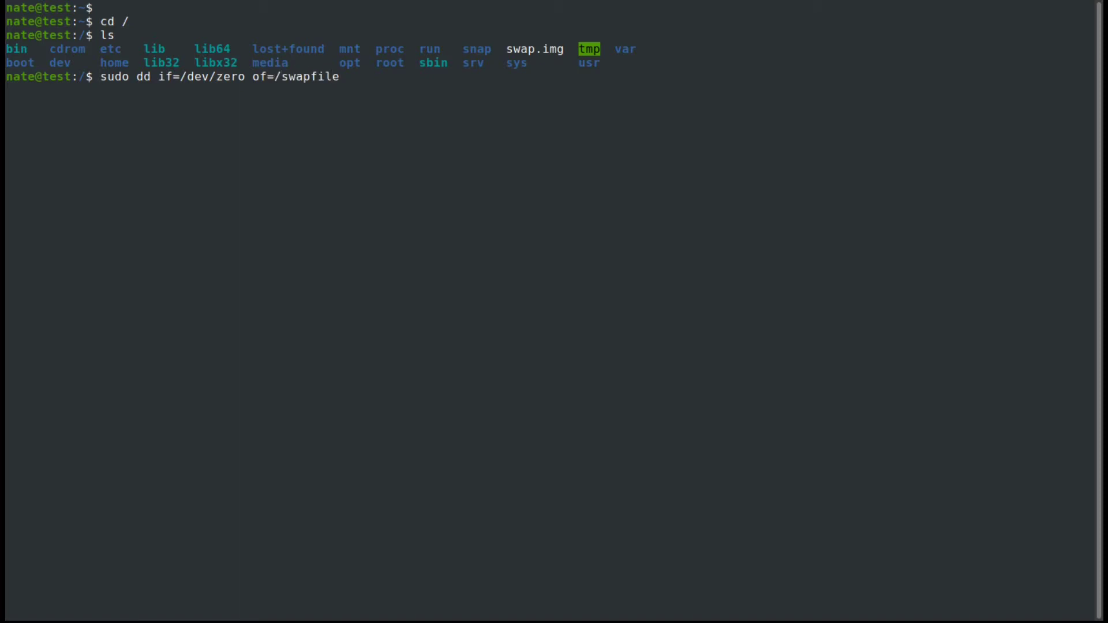
pyautogui.write('bs')
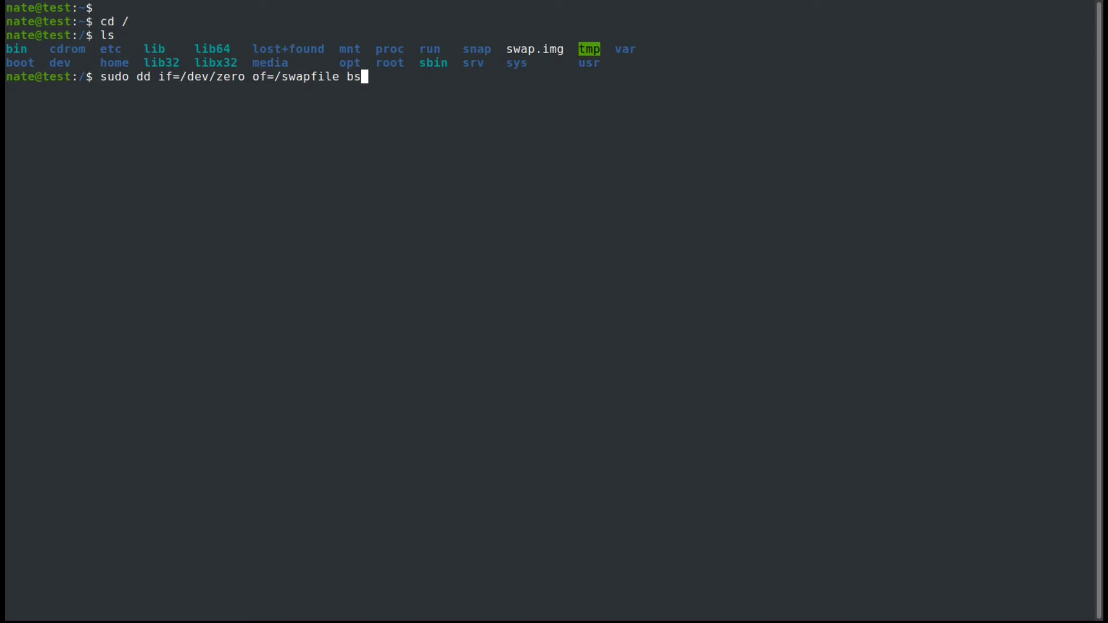
pyautogui.write('=1M')
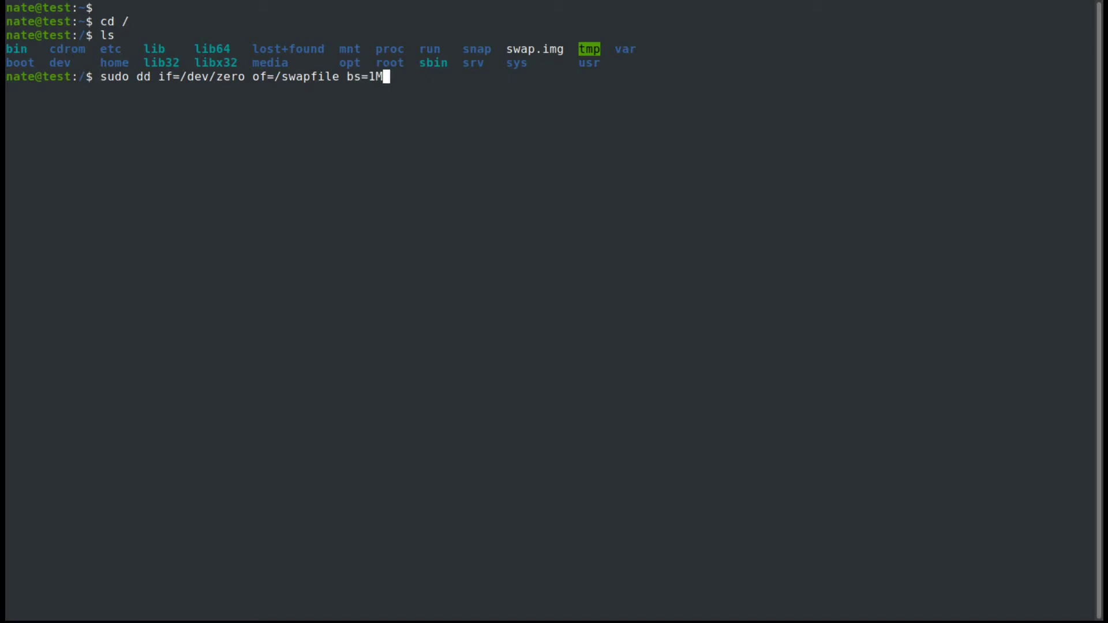
pyautogui.write('count')
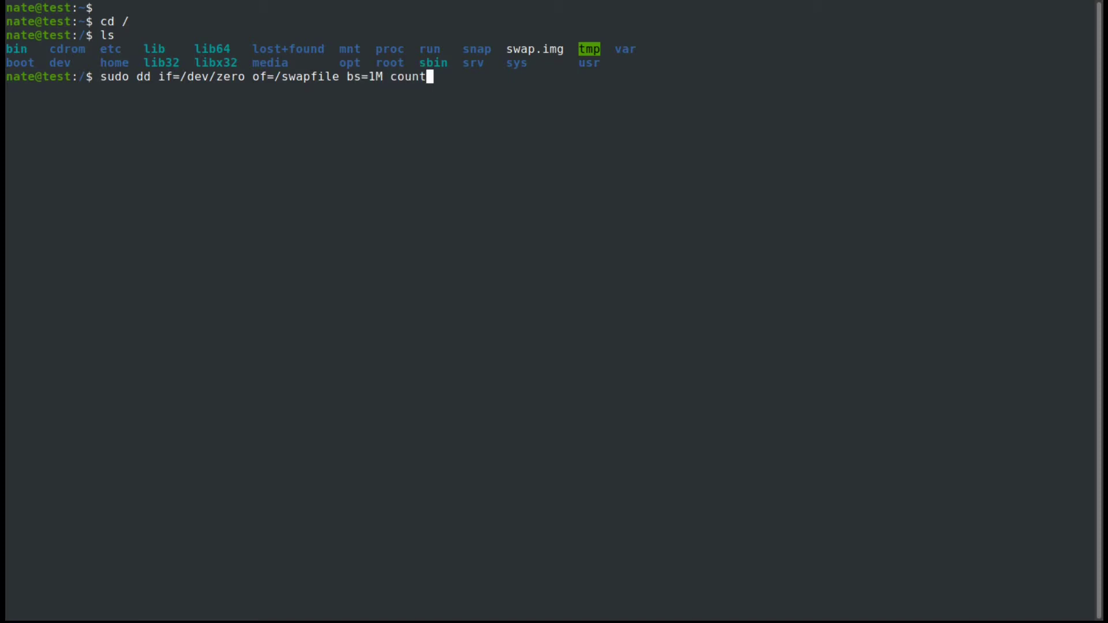
pyautogui.write('=102')
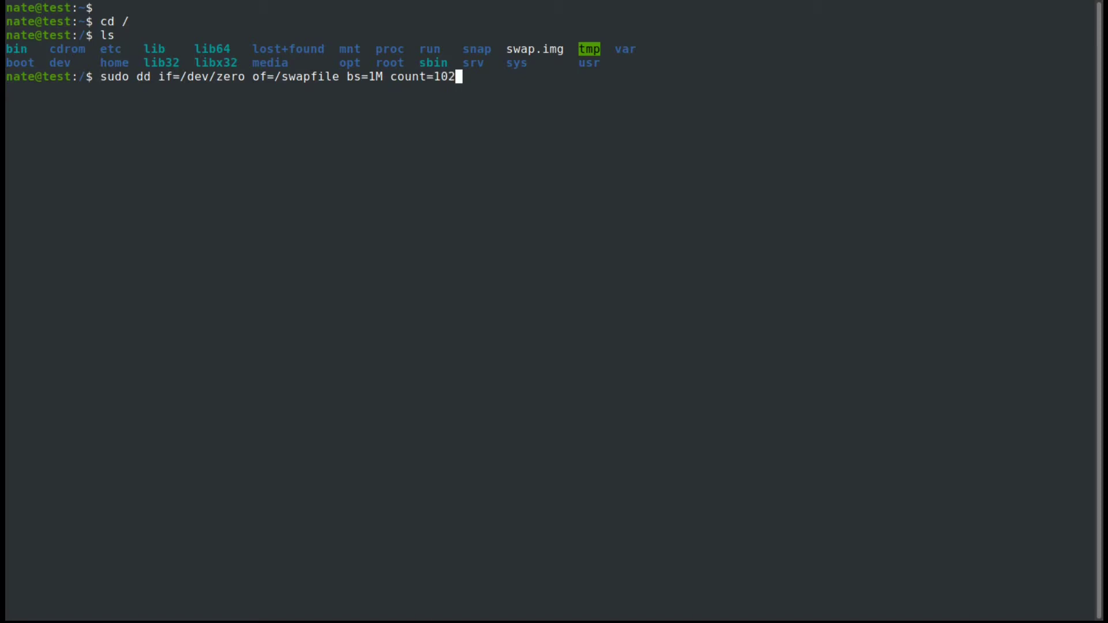
pyautogui.write('4')
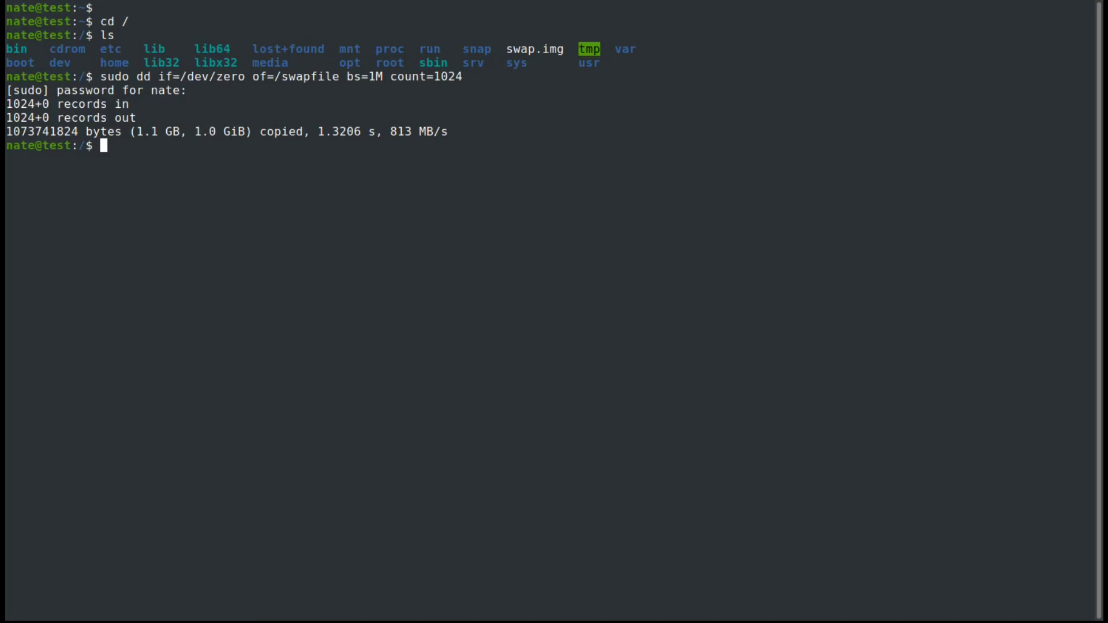
# Step: Check swapfile permissions, restrict them to 600 with sudo chmod, and confirm with ls -l
pyautogui.write('l')
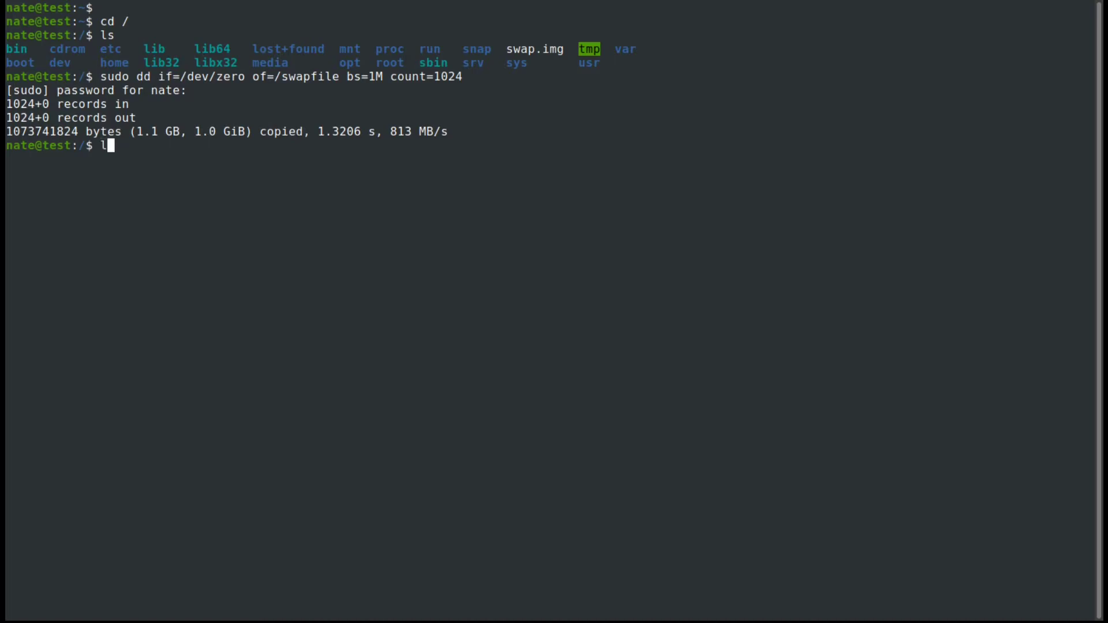
pyautogui.write('s -l swapfile')
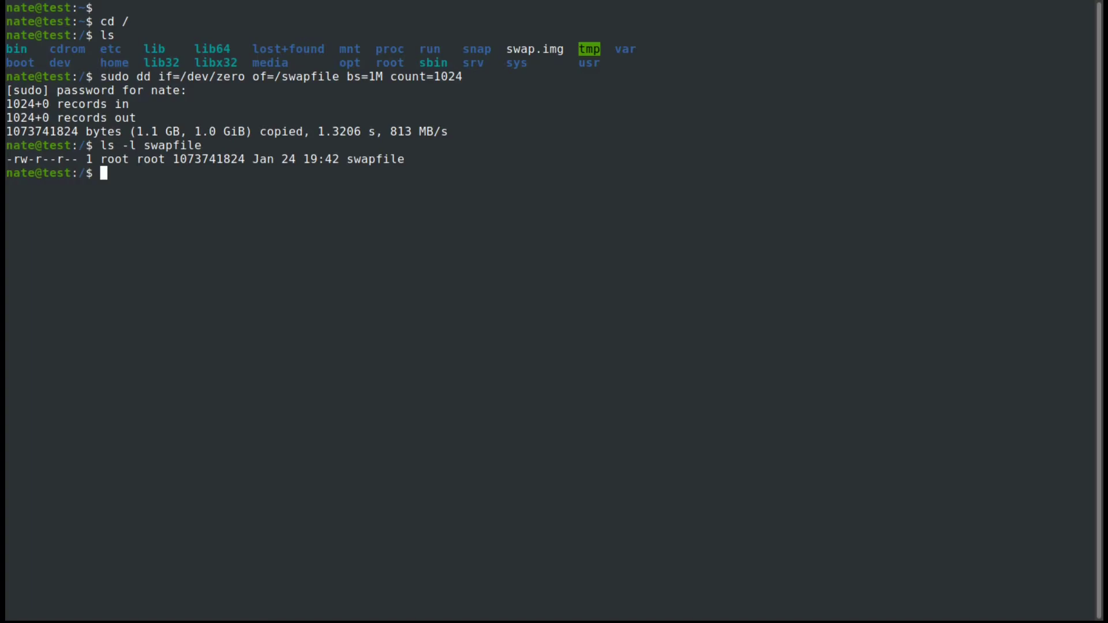
pyautogui.write('sudo chmod 600')
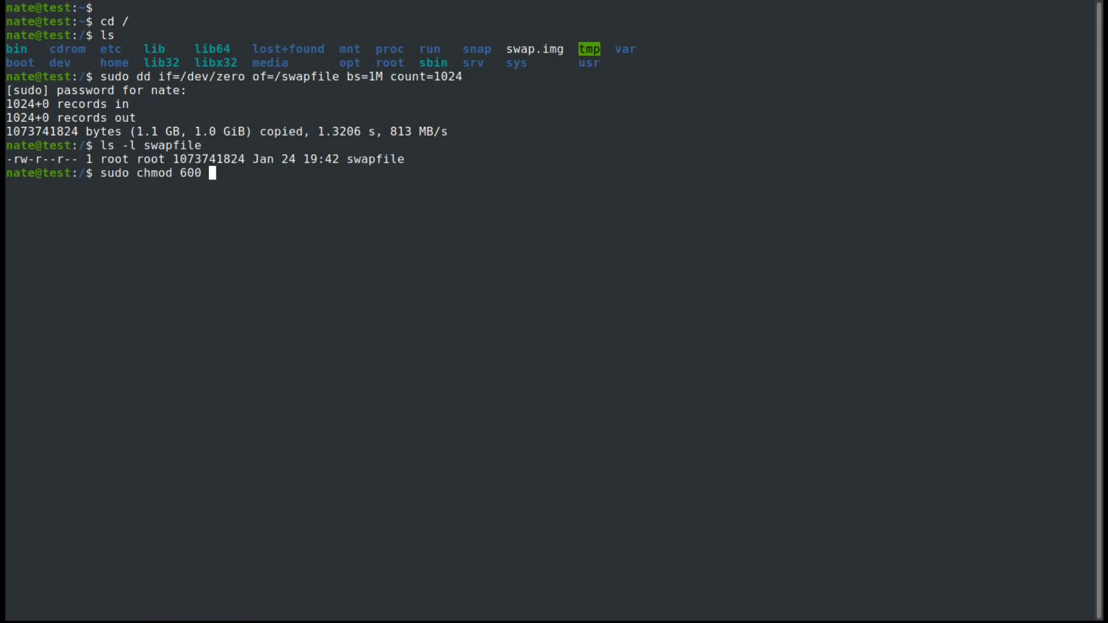
pyautogui.write('/swapfile')
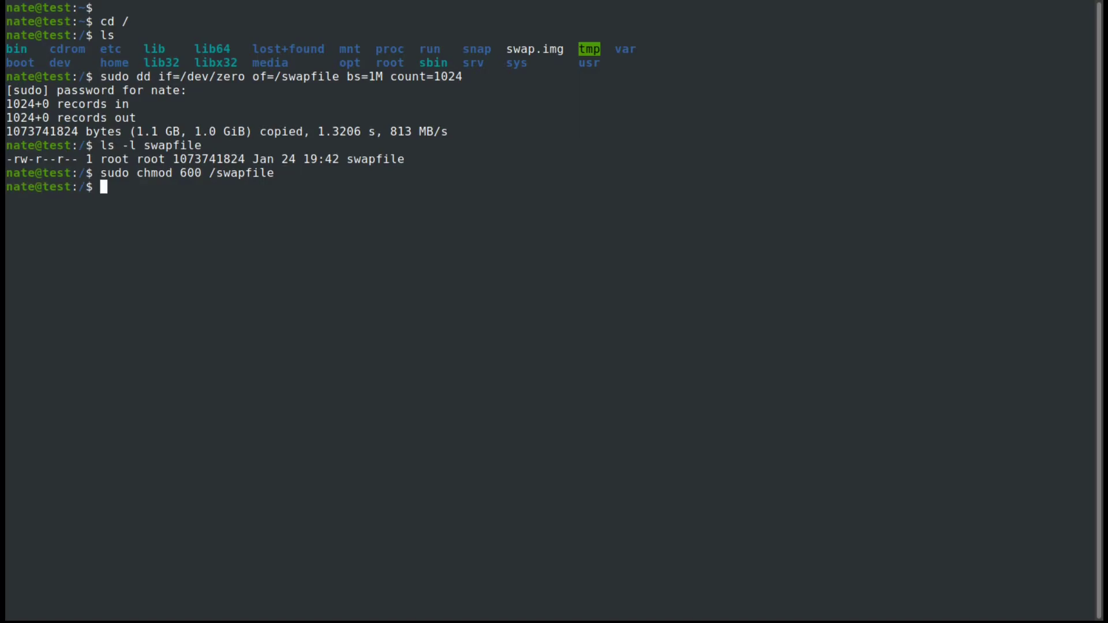
pyautogui.write('ls -l swapfile')
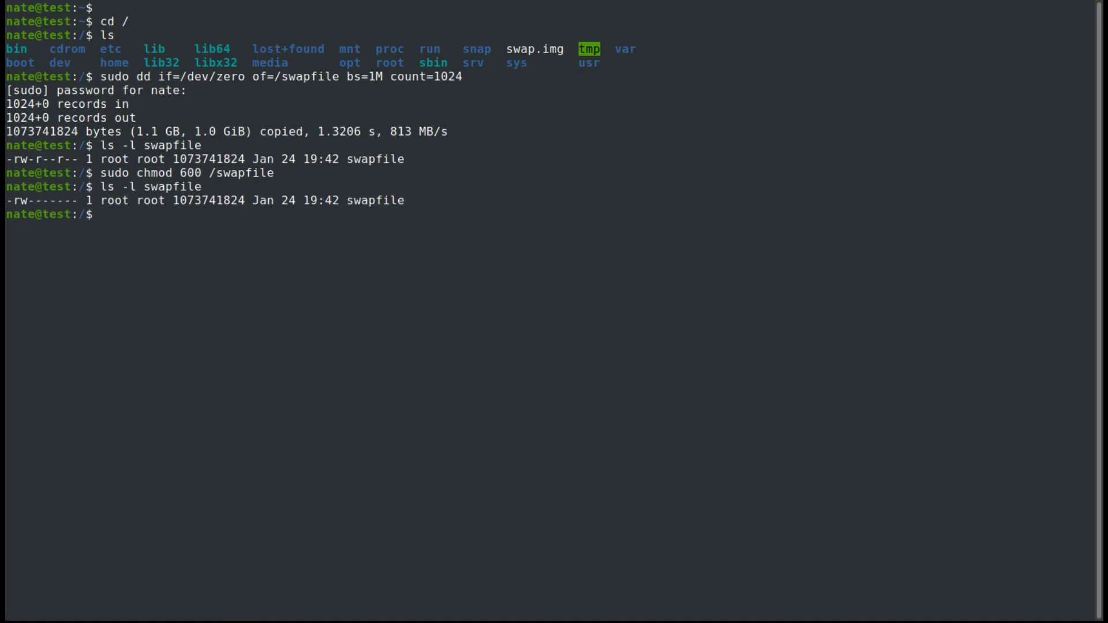
pyautogui.moveTo(103, 215)
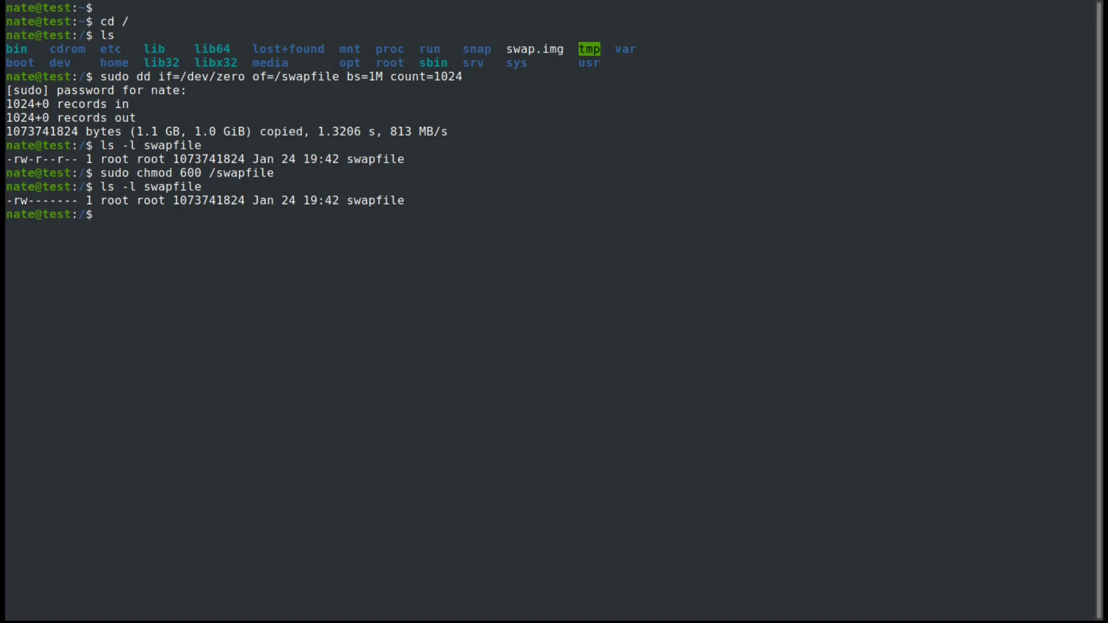
# Step: Run sudo mkswap /swapfile to create a 1024 MiB swap area on the file
pyautogui.write('sudo')
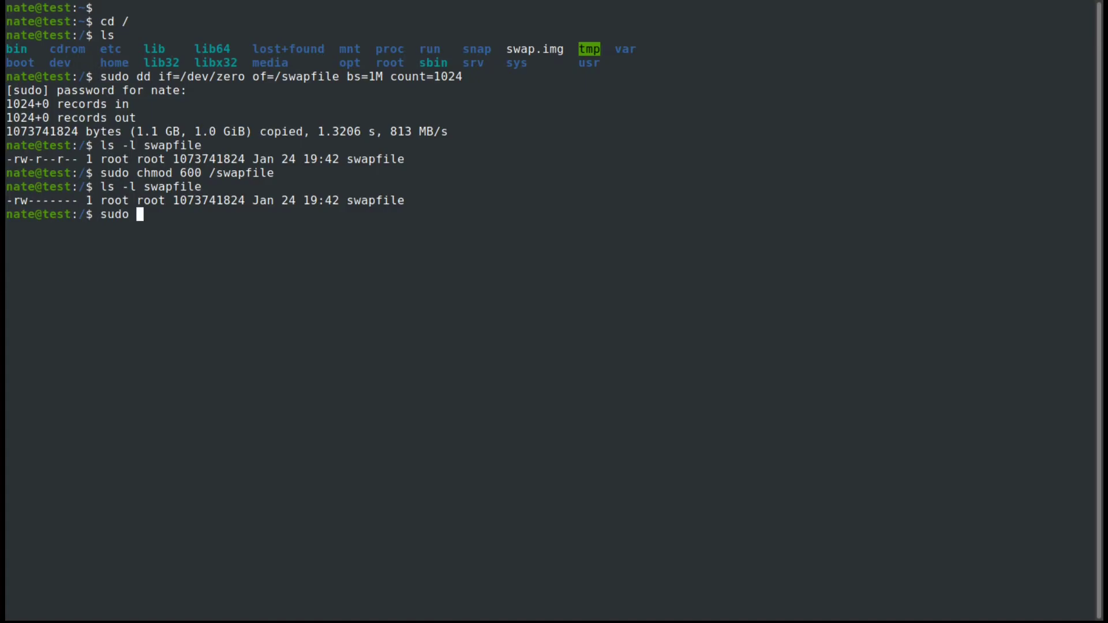
pyautogui.write('mkswap /')
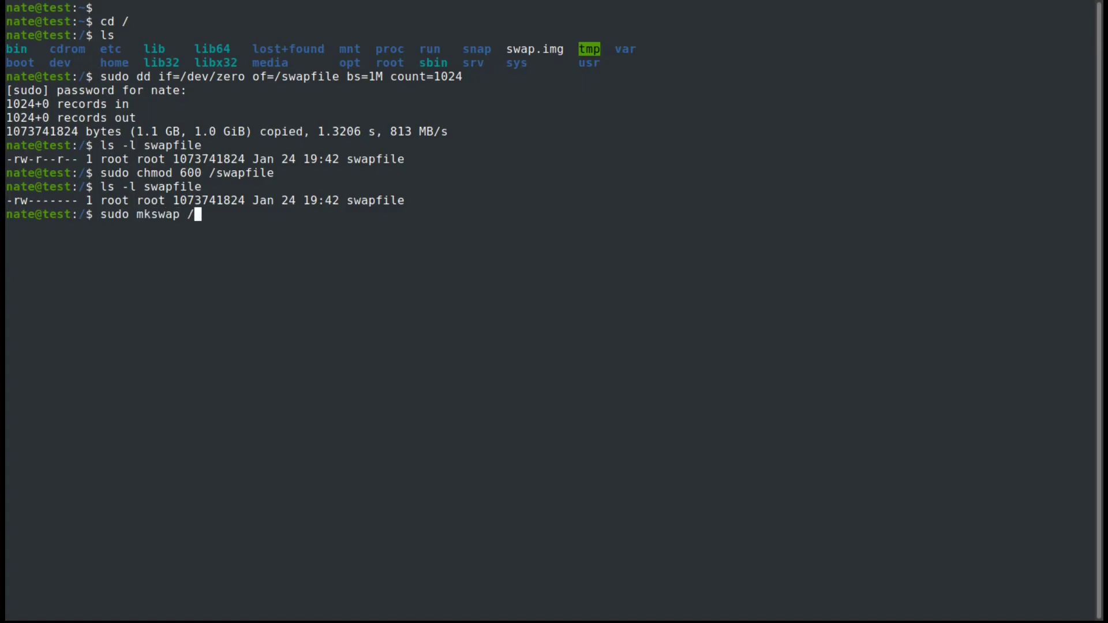
pyautogui.write('swapfile')
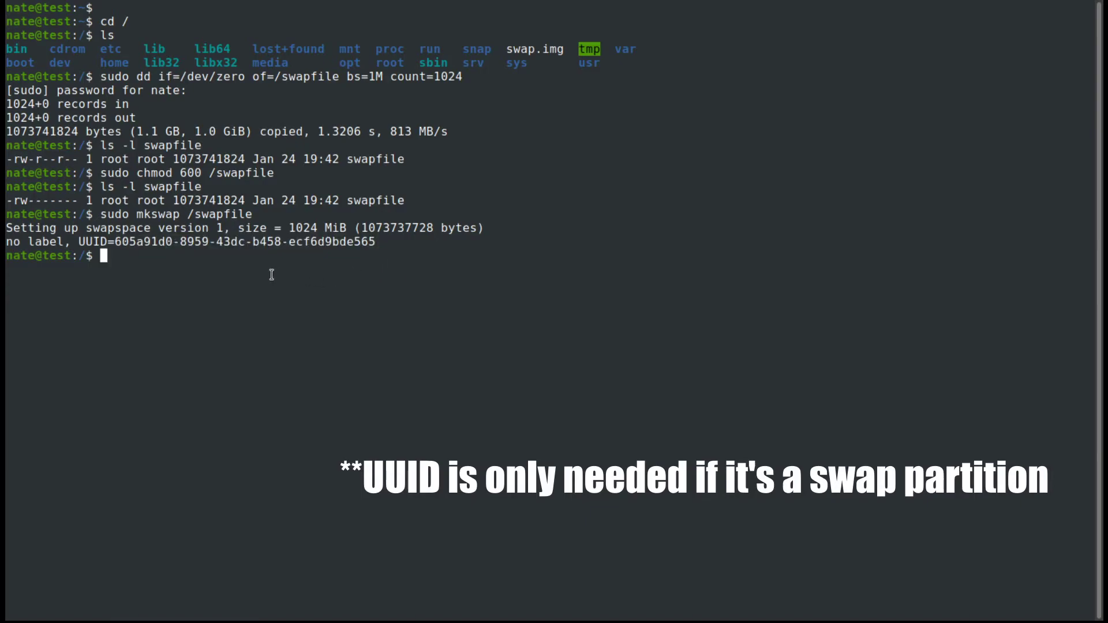
pyautogui.moveTo(362, 162)
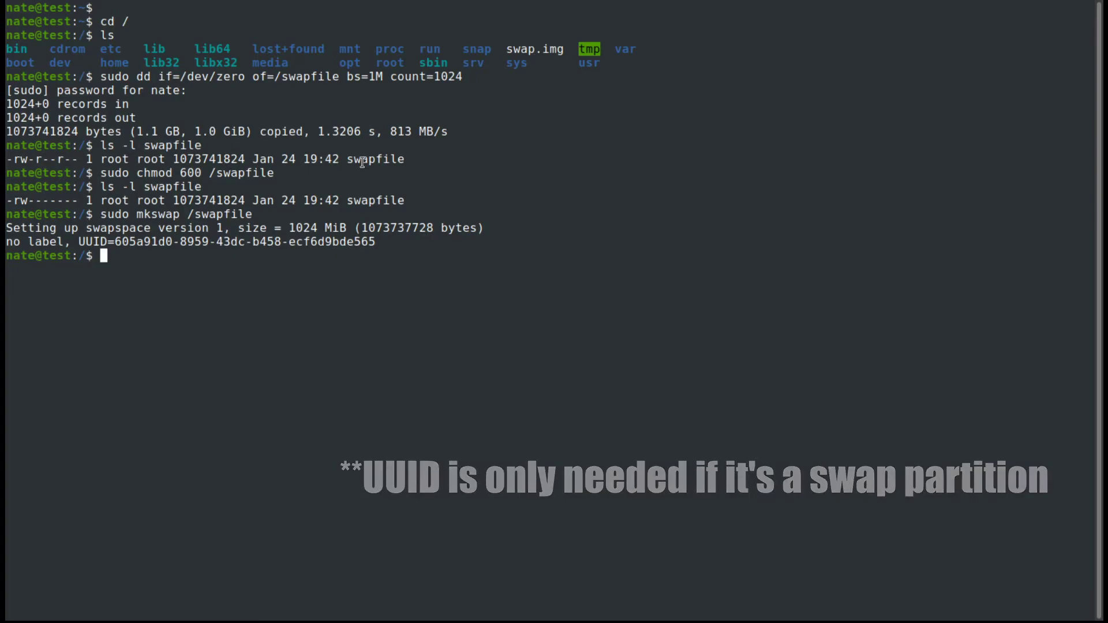
# Step: Enable /swapfile with sudo swapon and list it beside /swap.img with swapon --show
pyautogui.write('sudo')
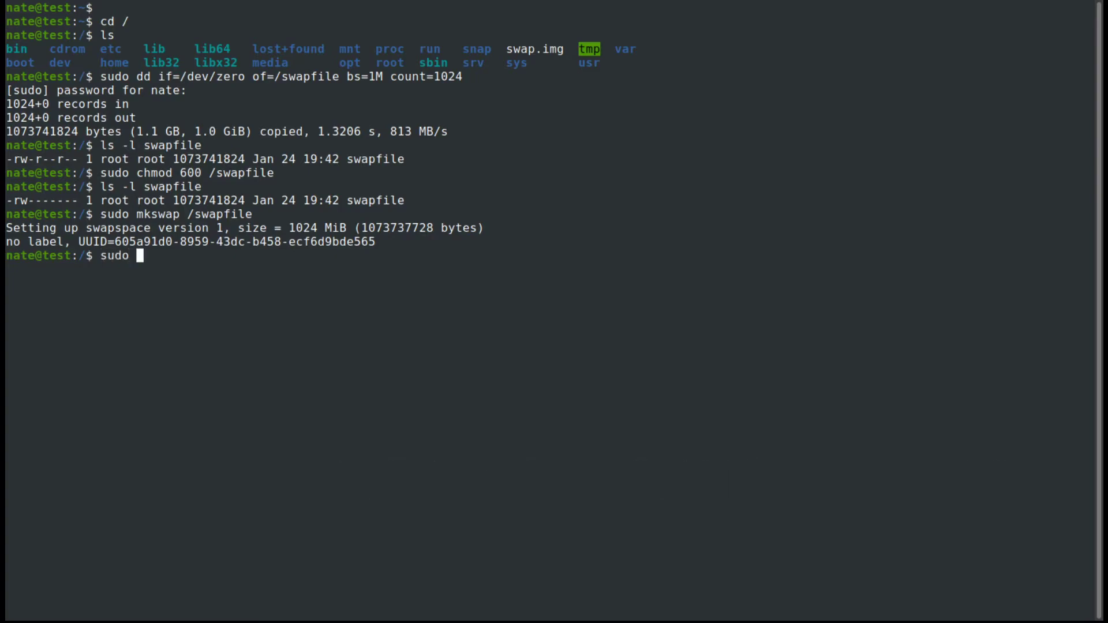
pyautogui.write('swapon /')
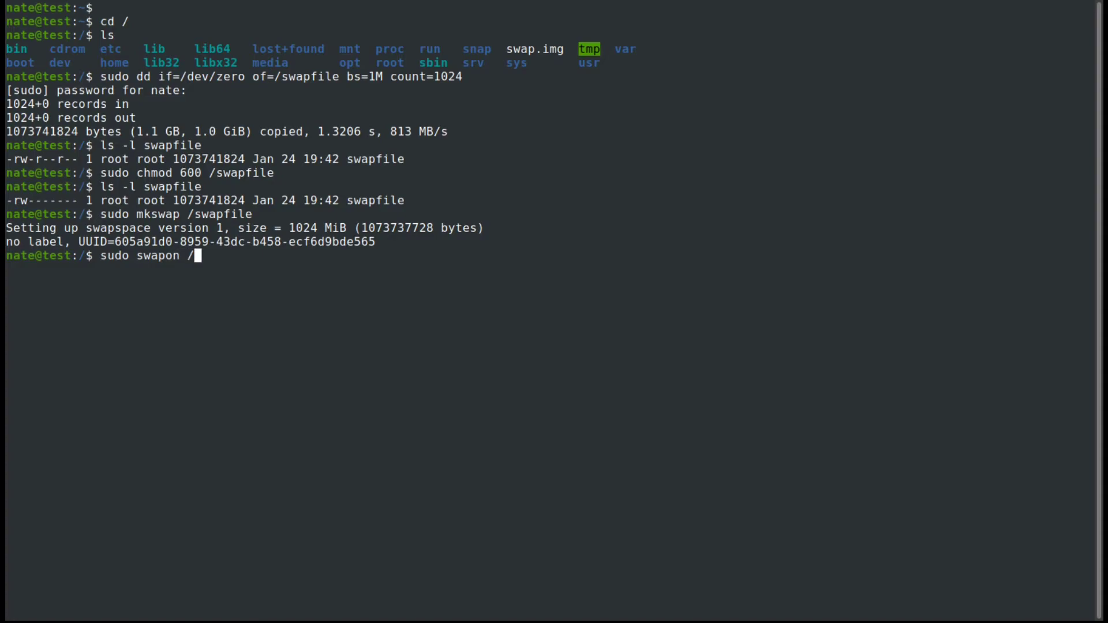
pyautogui.write('swapfile')
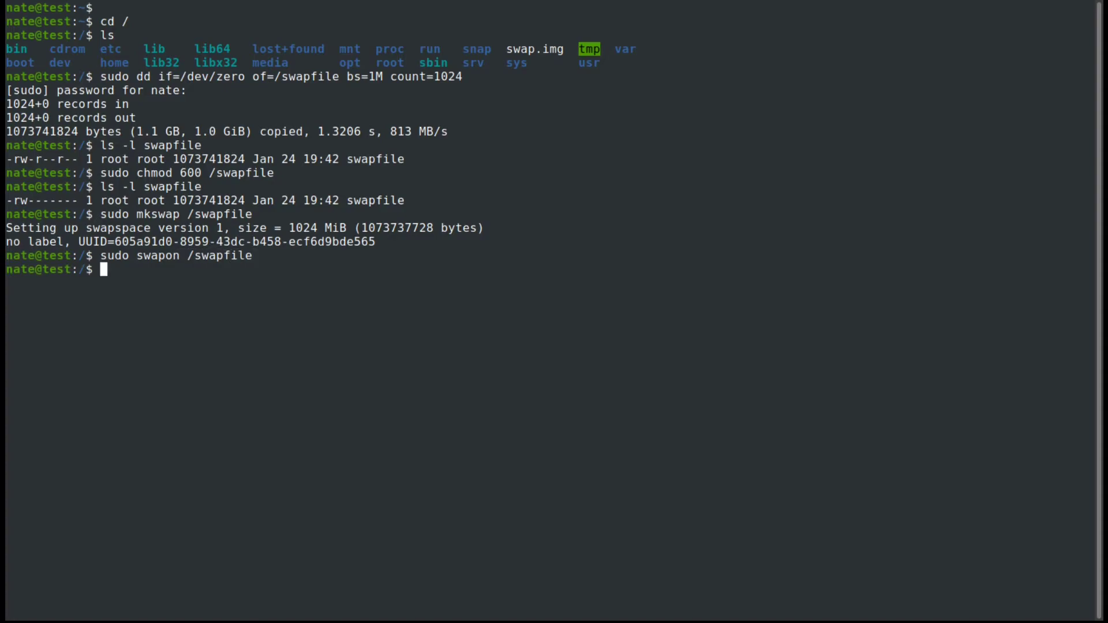
pyautogui.write('sudo')
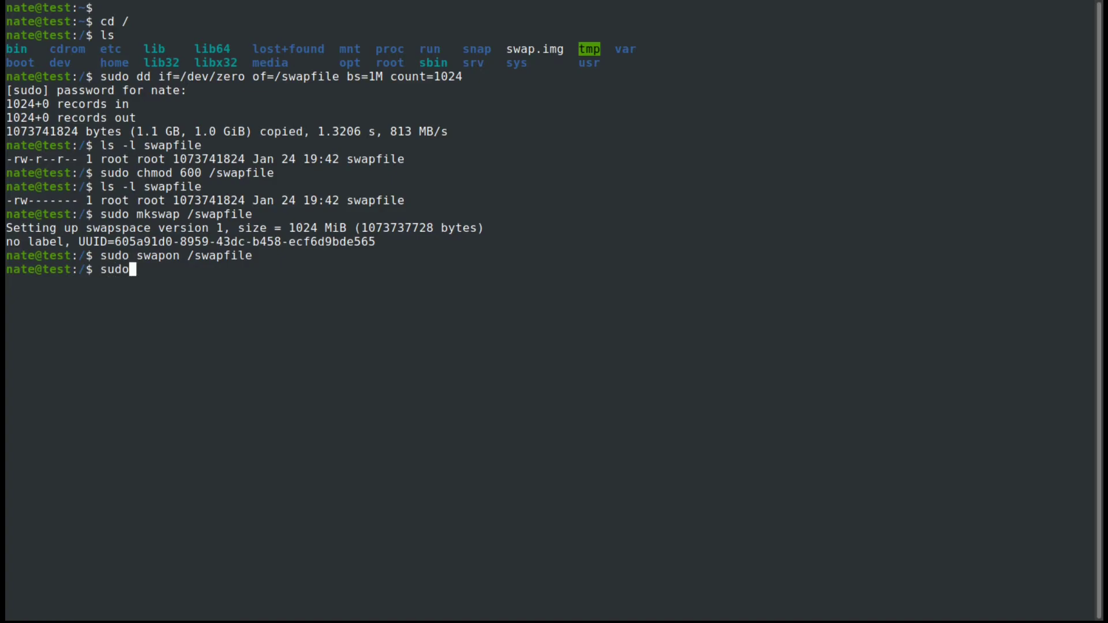
pyautogui.write('swapon --show')
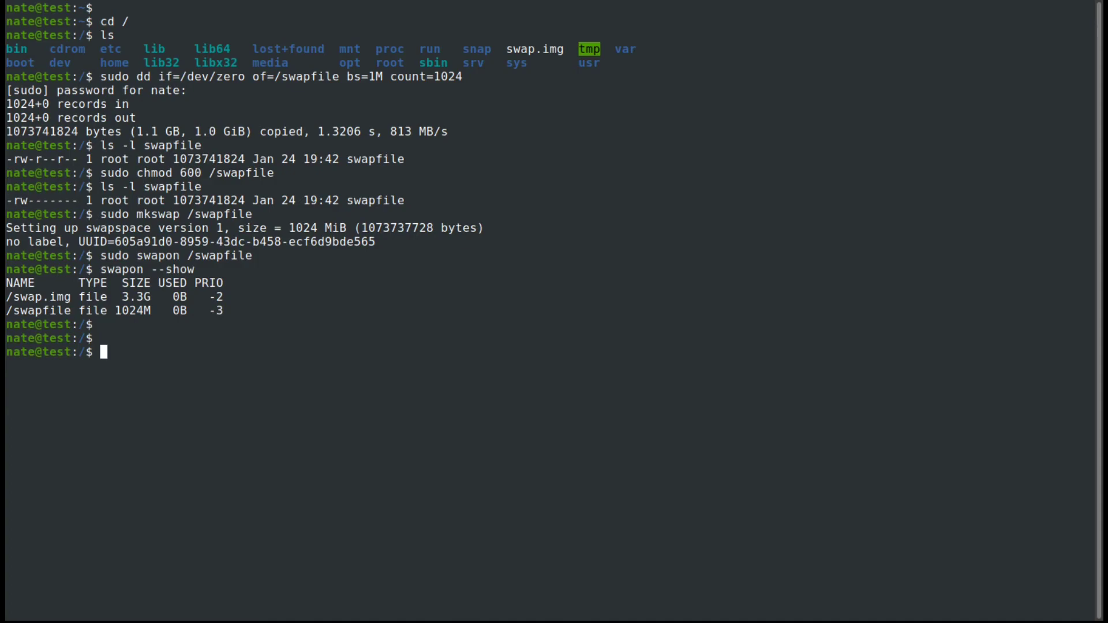
# Step: Turn /swapfile off, re-enable it with swapon -p 10, and verify PRIO 10 in the swap list
pyautogui.write('sudo s')
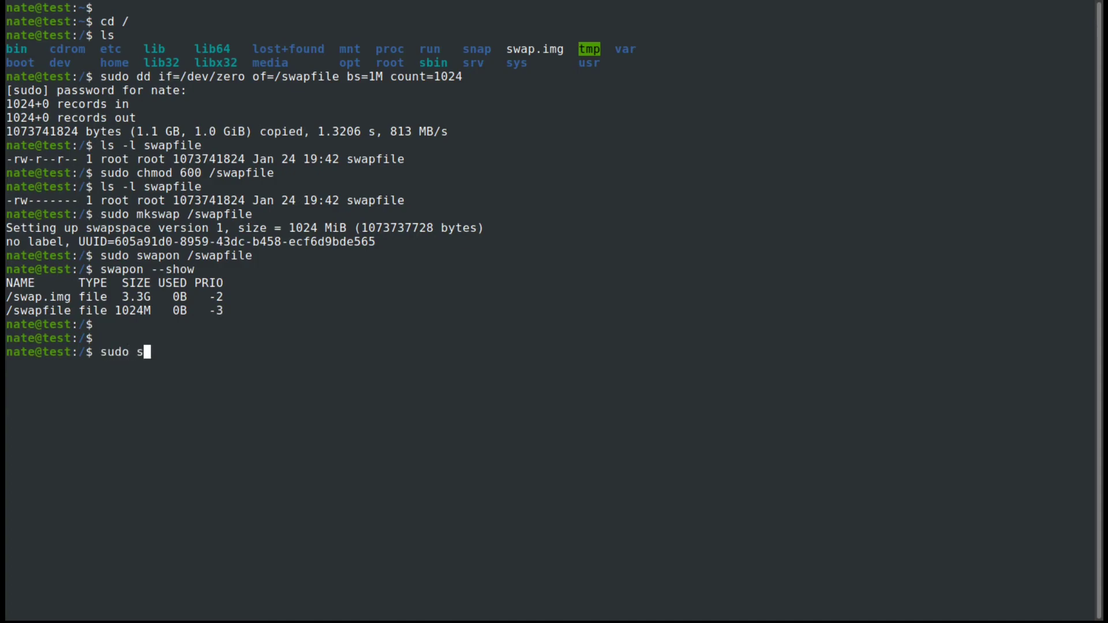
pyautogui.write('wapoff /')
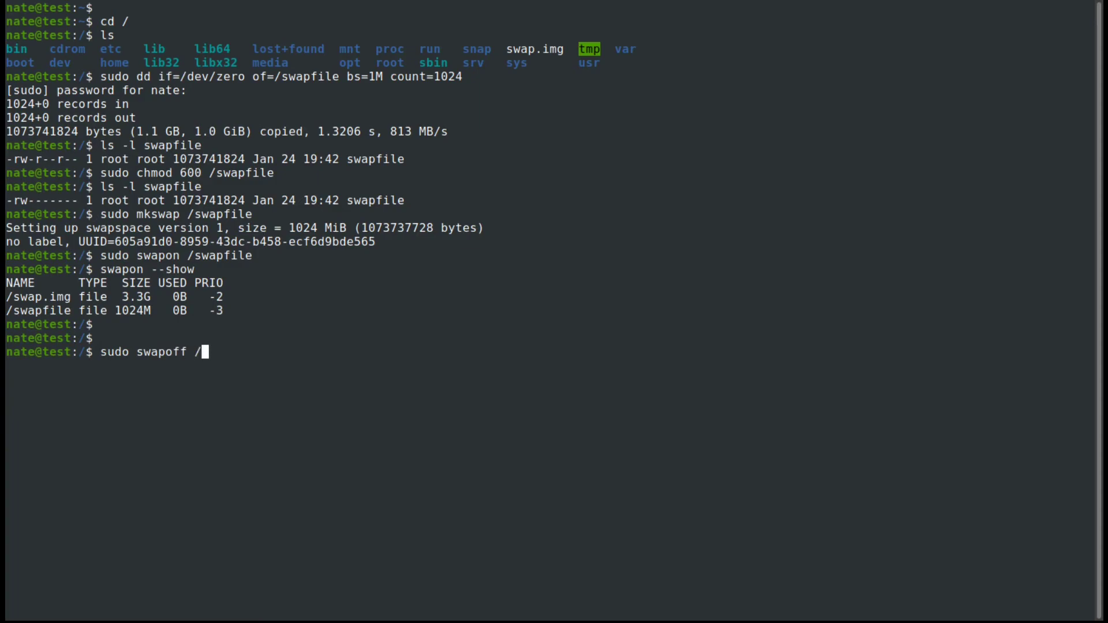
pyautogui.write('swapfile')
pyautogui.write('sudo swapon -')
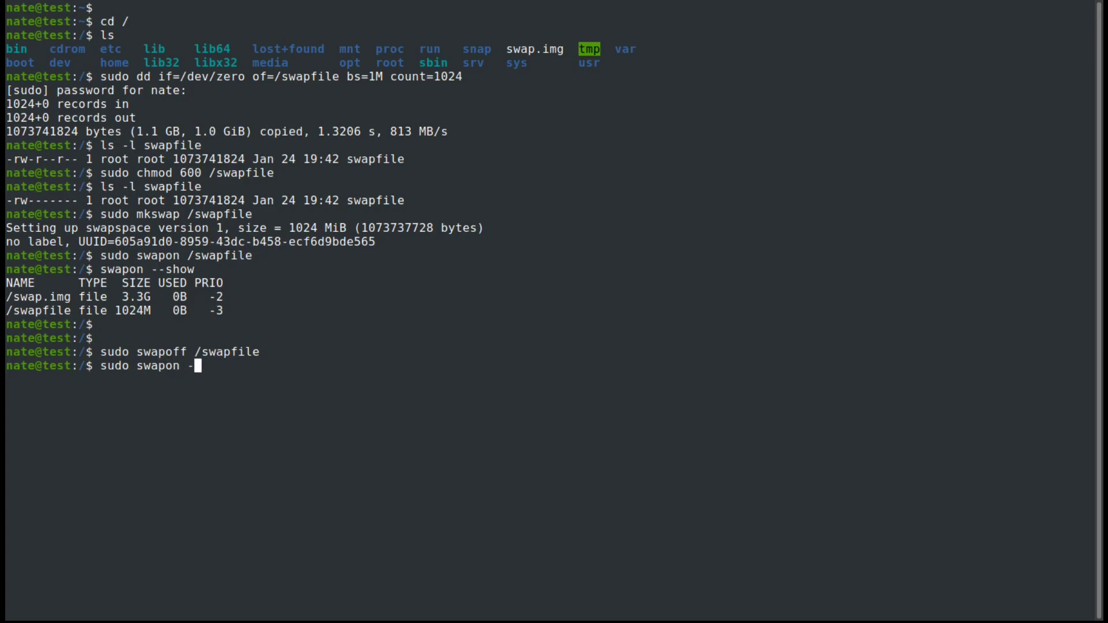
pyautogui.write('p')
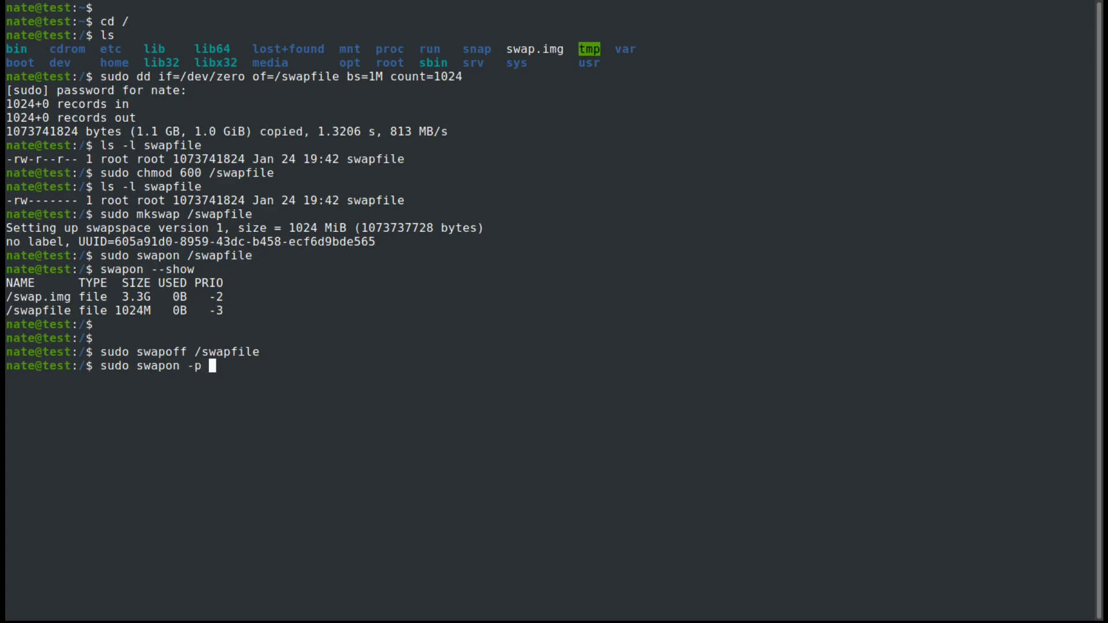
pyautogui.write('10 /swapfile')
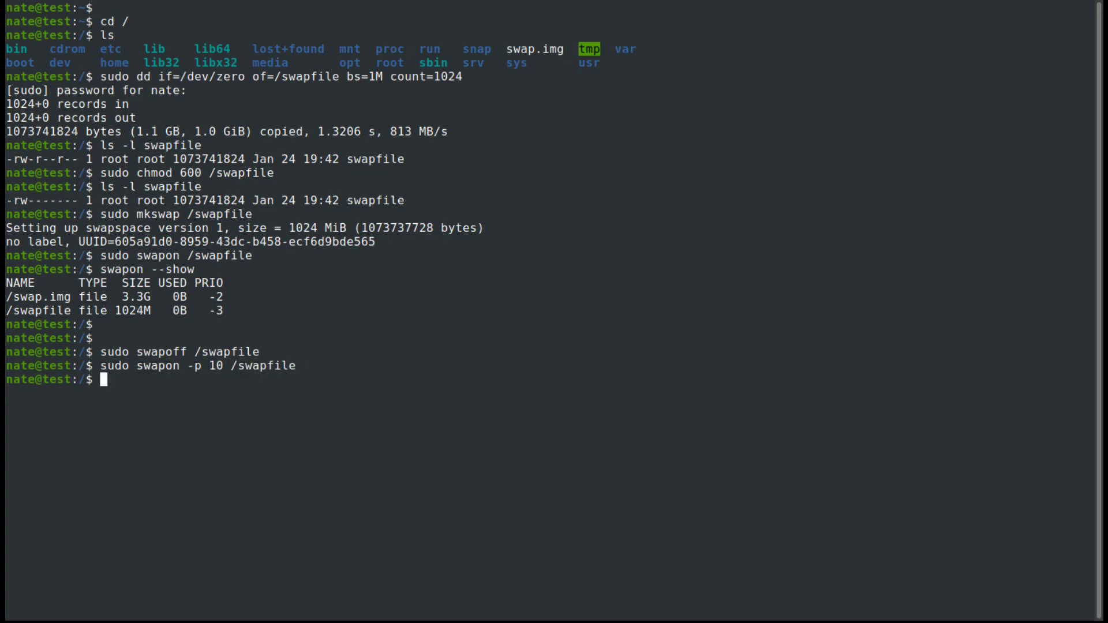
pyautogui.write('swapon --show')
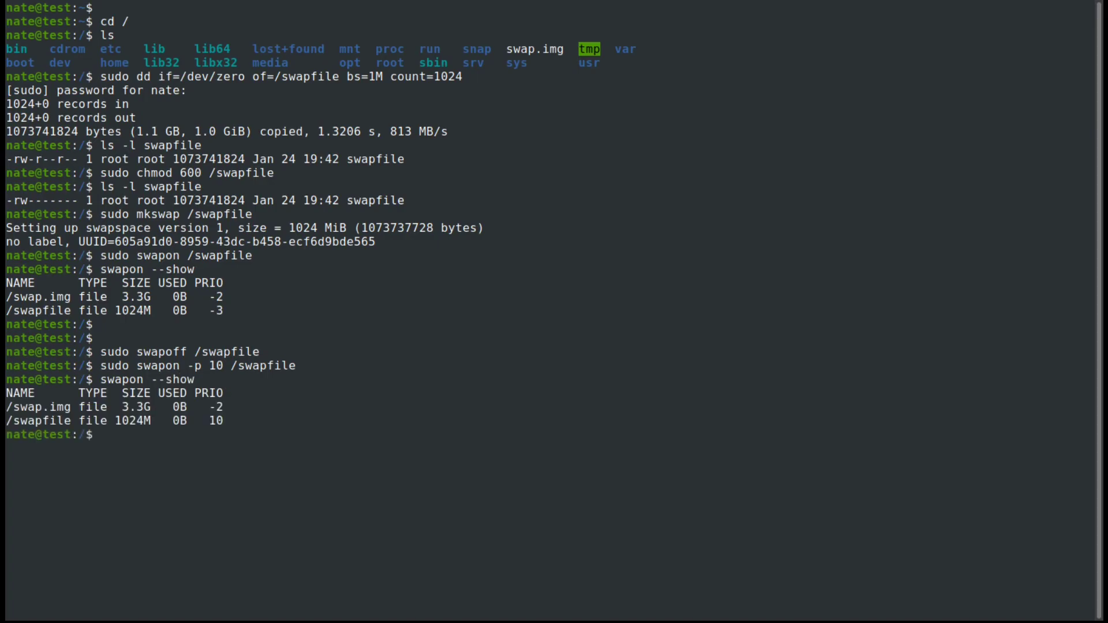
pyautogui.doubleClick(179, 420)
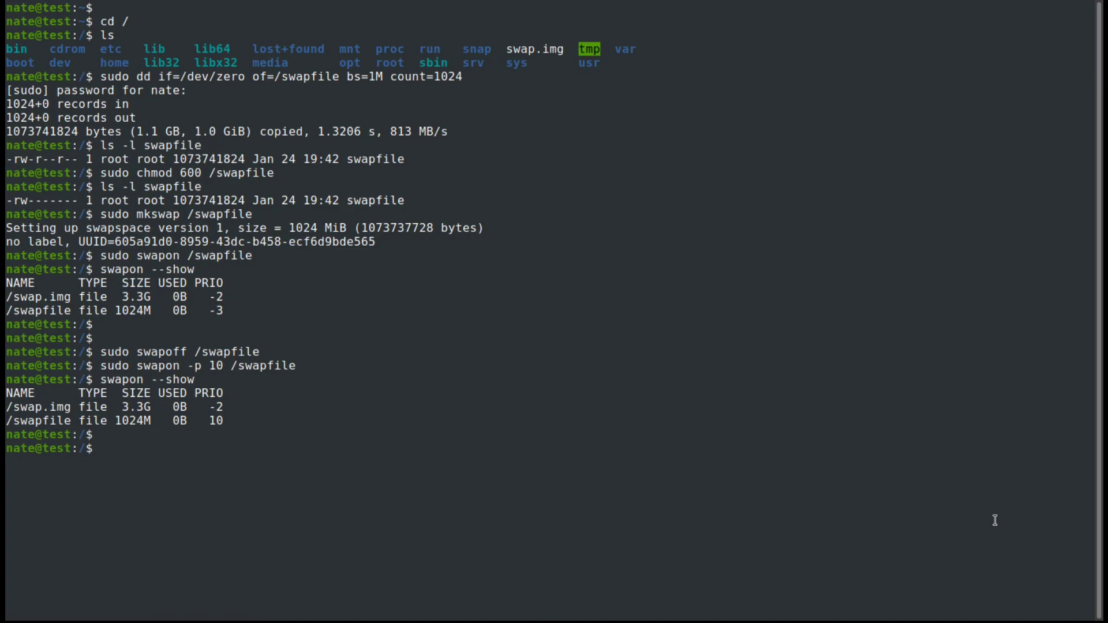
# Step: Open /etc/fstab for editing with sudo vim
pyautogui.write('sudo')
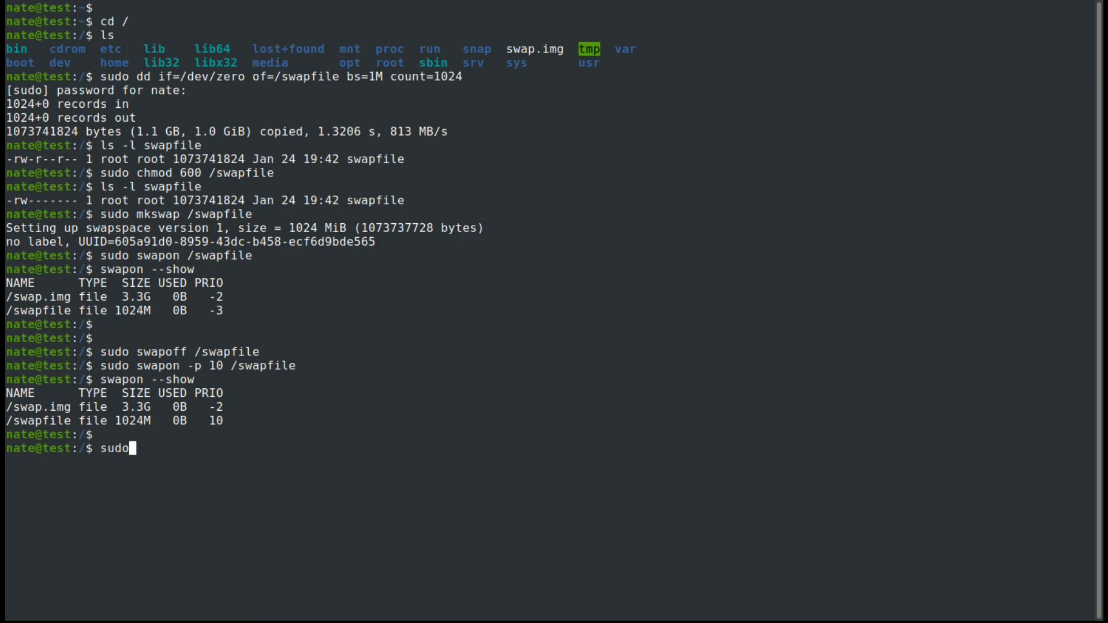
pyautogui.write('vim /et')
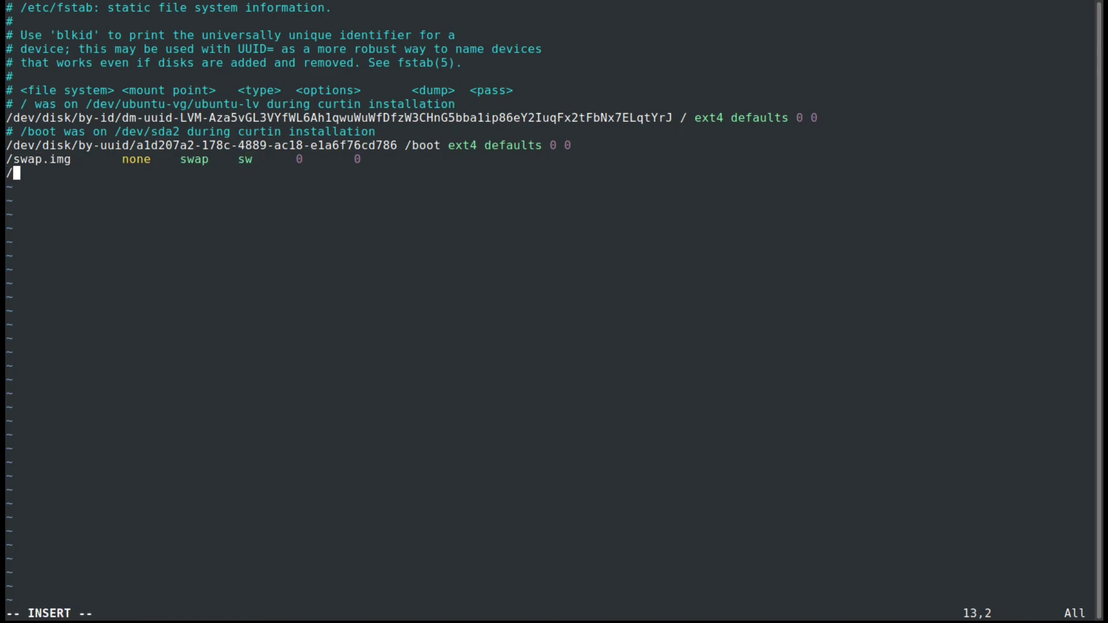
# Step: Type the new line '/swapfile none swap sw,pri=9' under the /swap.img entry
pyautogui.write('swapfile       no')
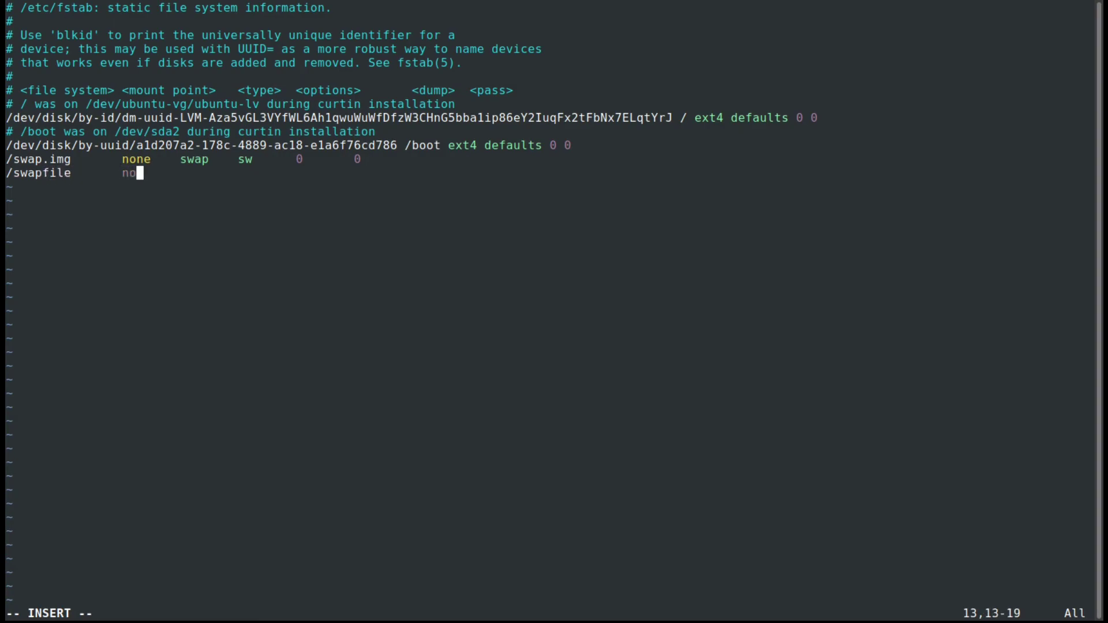
pyautogui.write('ne')
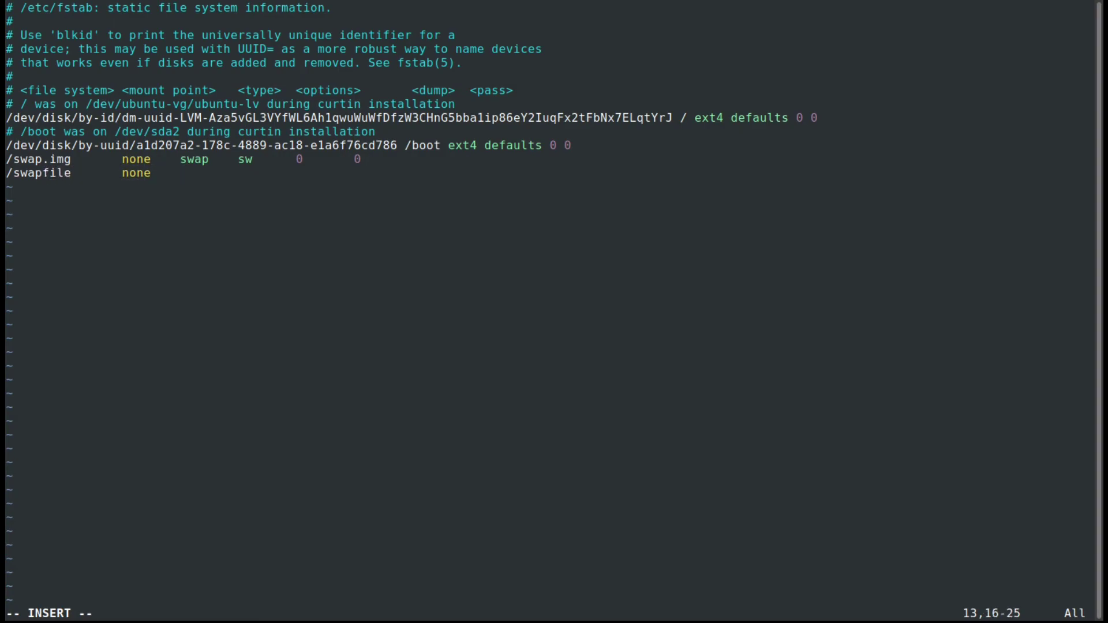
pyautogui.write('swap')
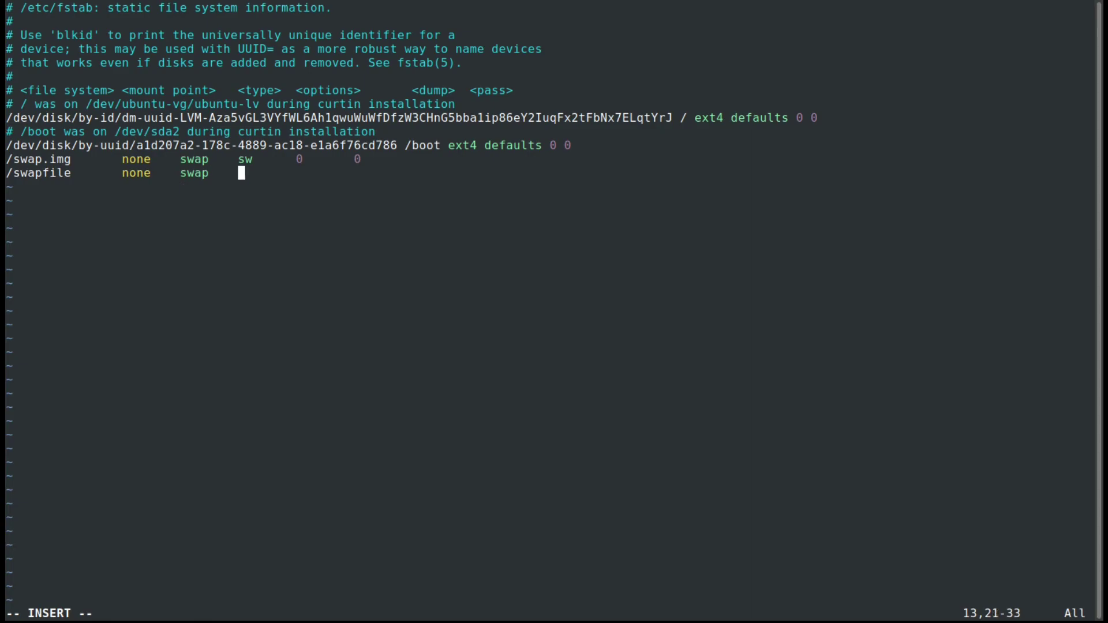
pyautogui.write('sw')
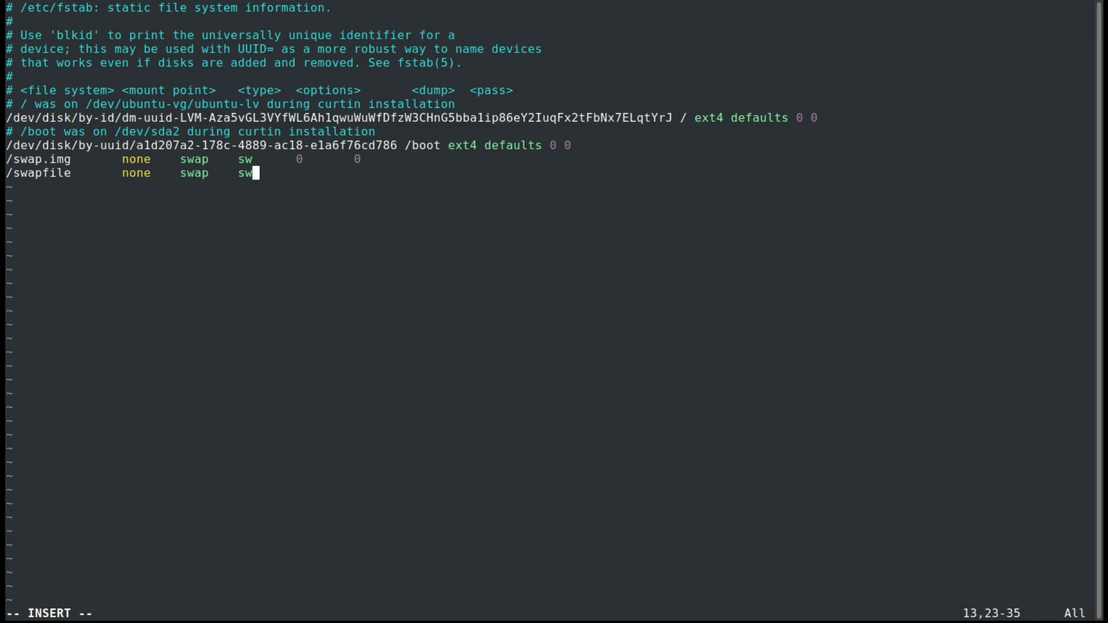
pyautogui.write(',')
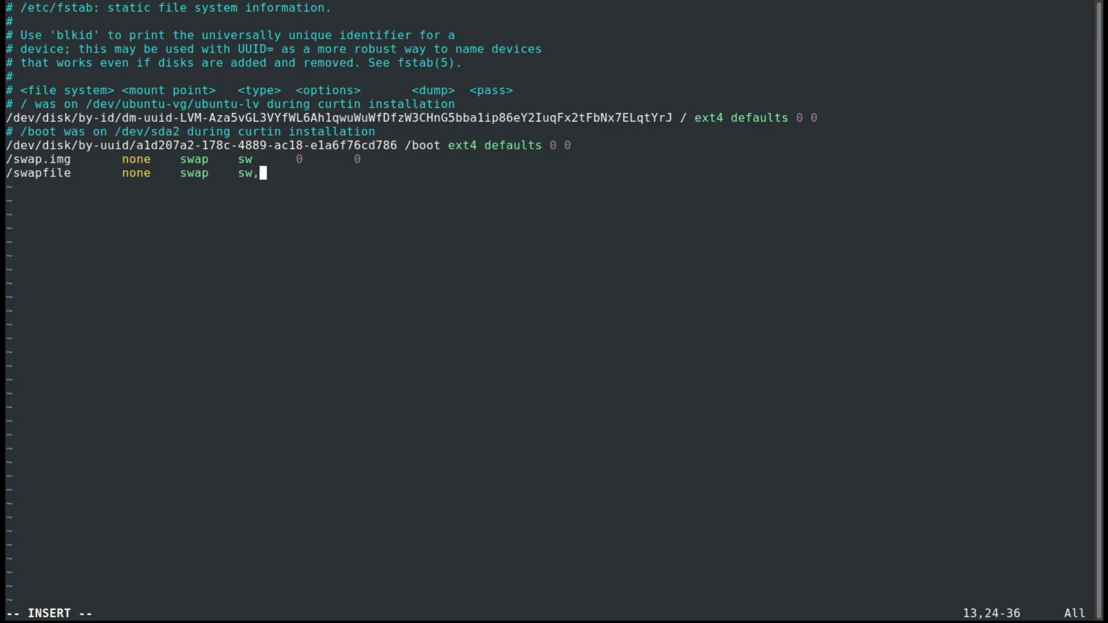
pyautogui.write('pri=')
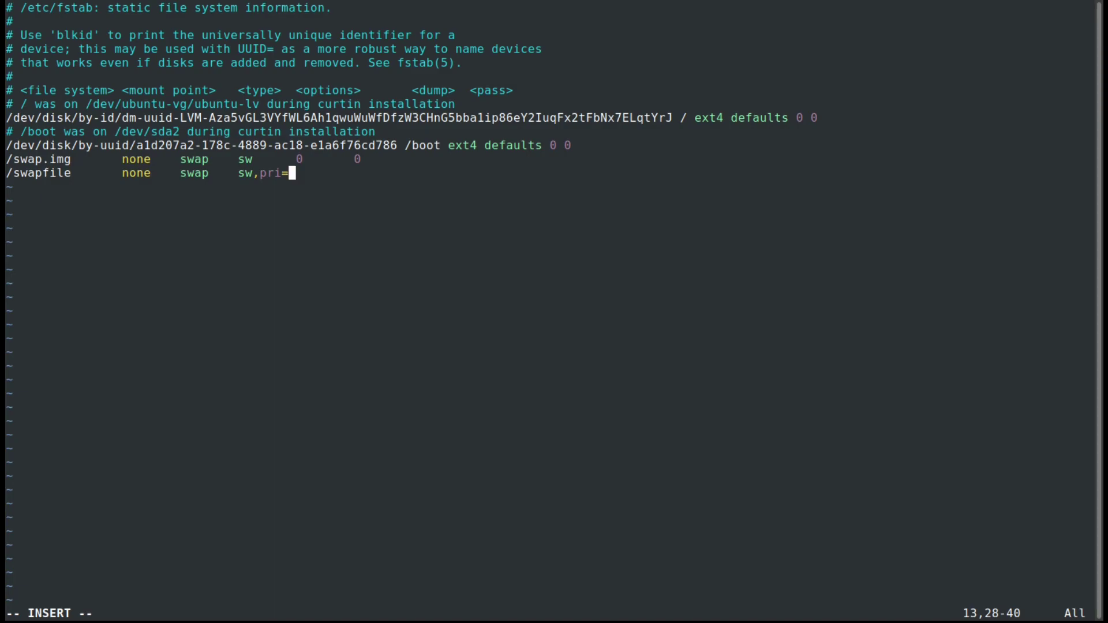
pyautogui.write('9')
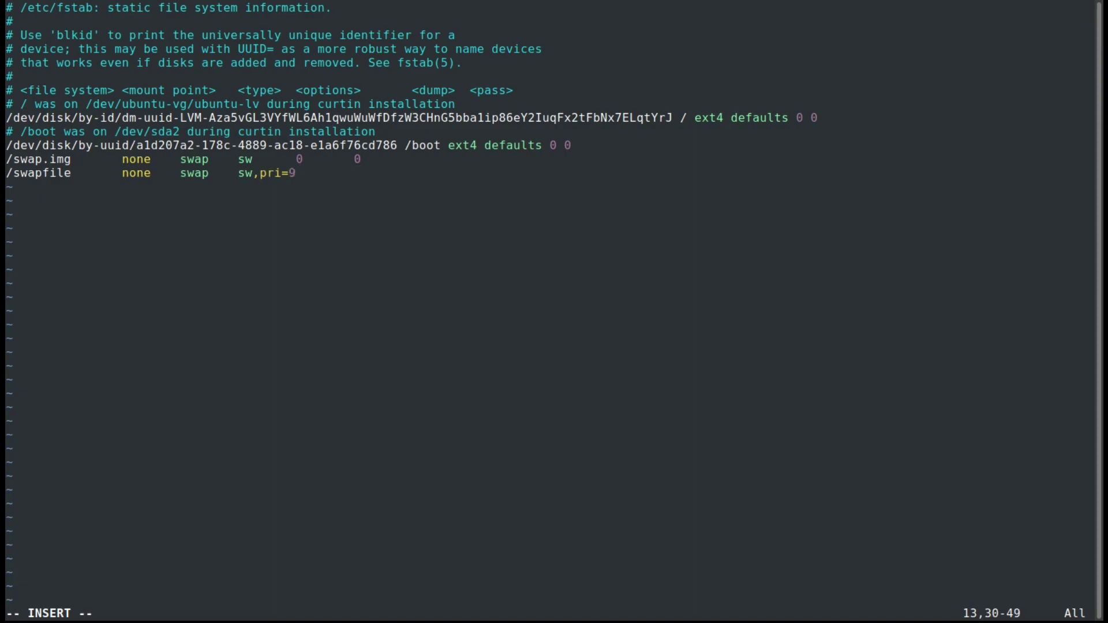